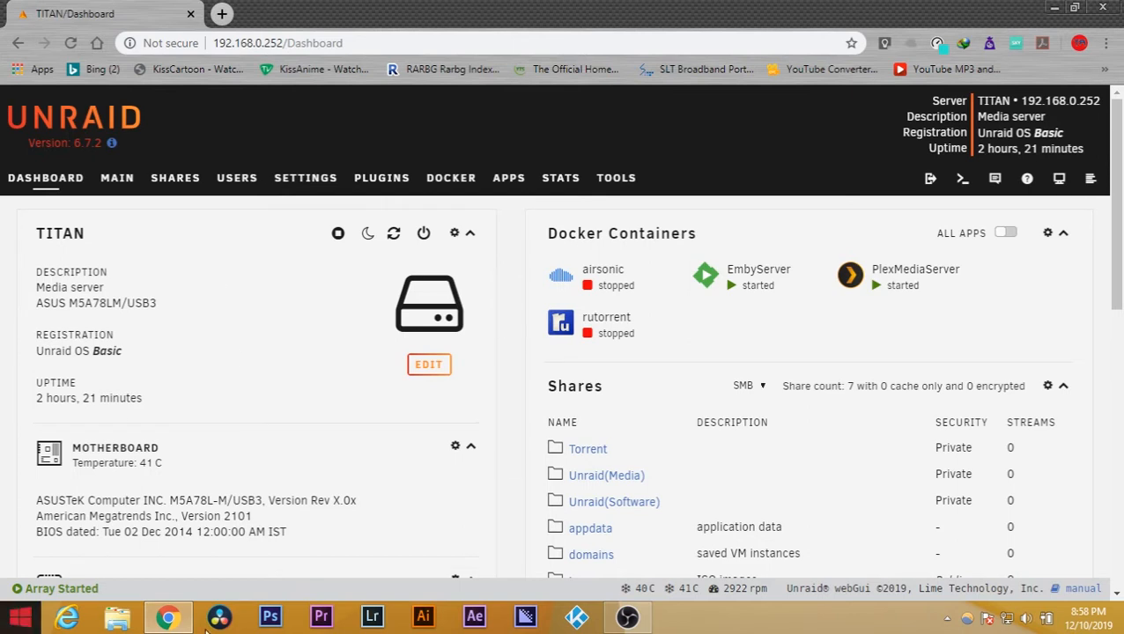
mouse_move(384, 227)
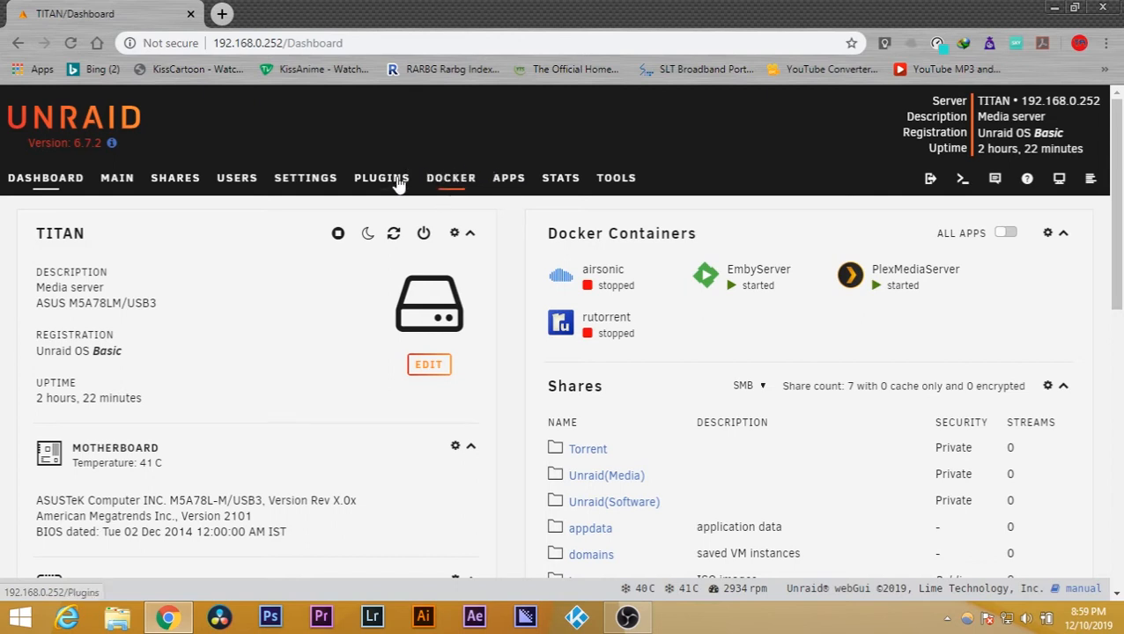
- Show the Installed Plugins list after glancing at the Install Plugin form
left_click(381, 178)
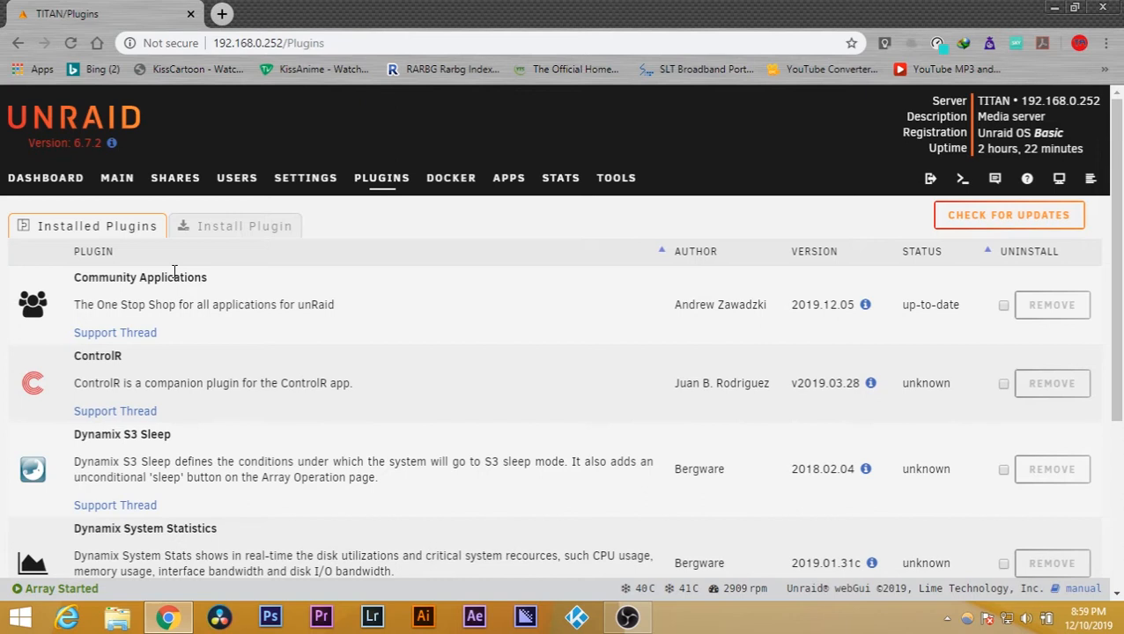
mouse_move(21, 288)
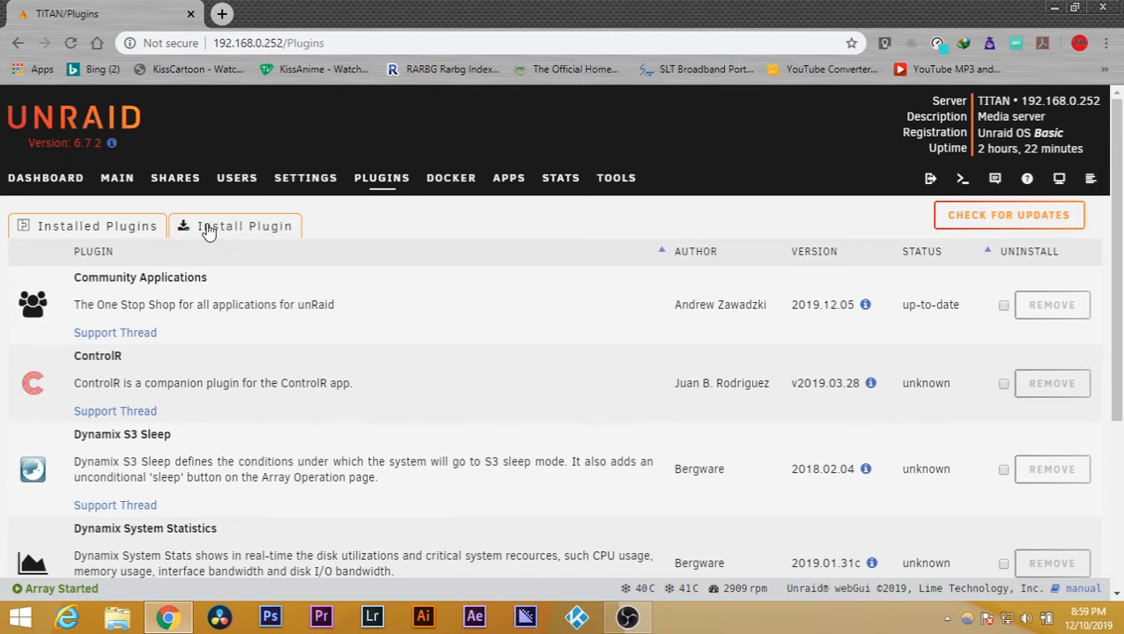
mouse_move(195, 236)
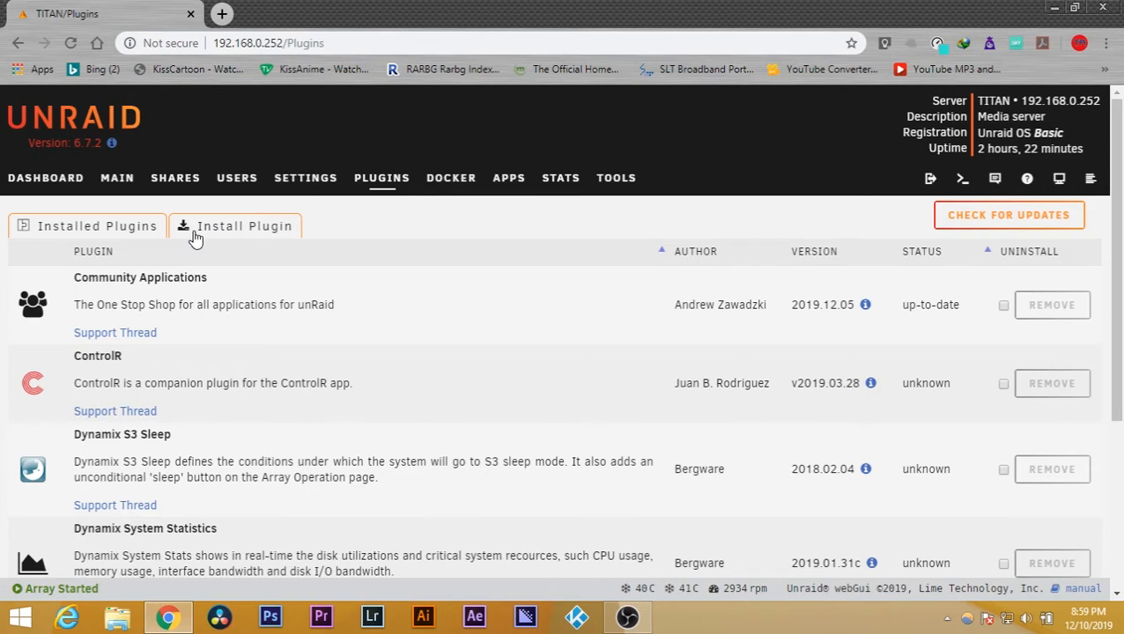
left_click(245, 225)
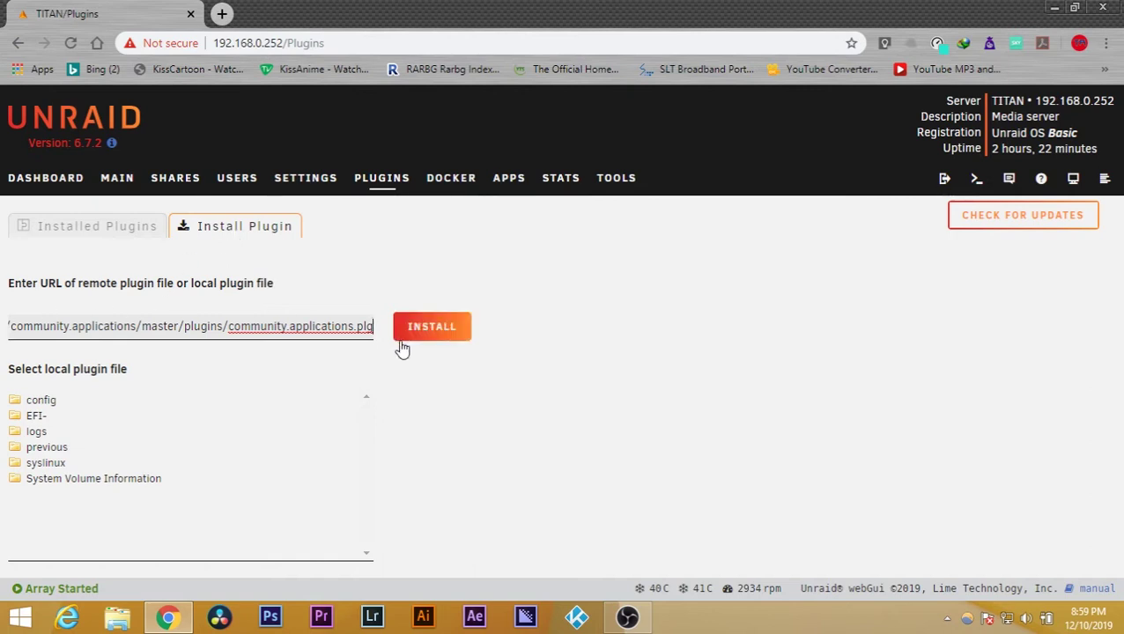
left_click(95, 225)
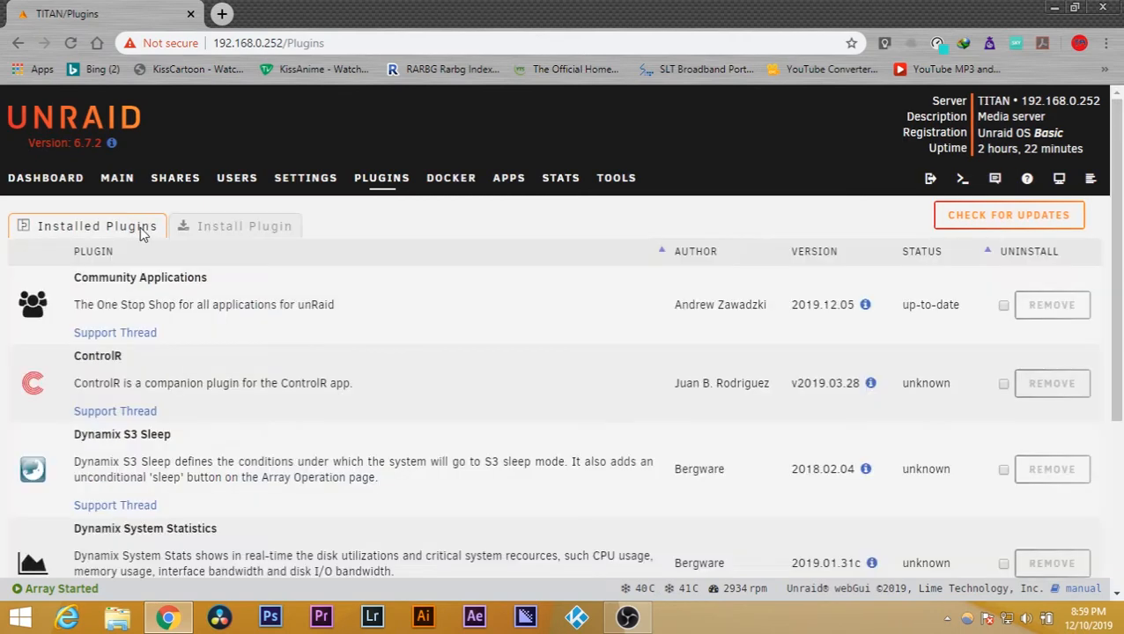
mouse_move(514, 190)
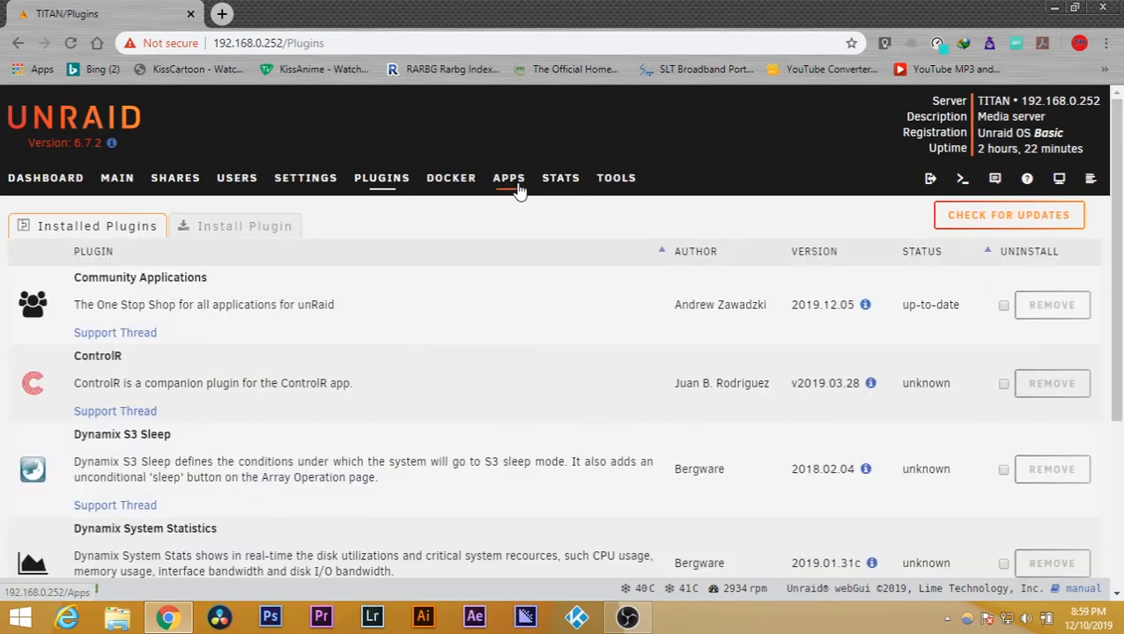
- Search the Apps store for 're' and select Recycle Bin from the suggestions
left_click(507, 177)
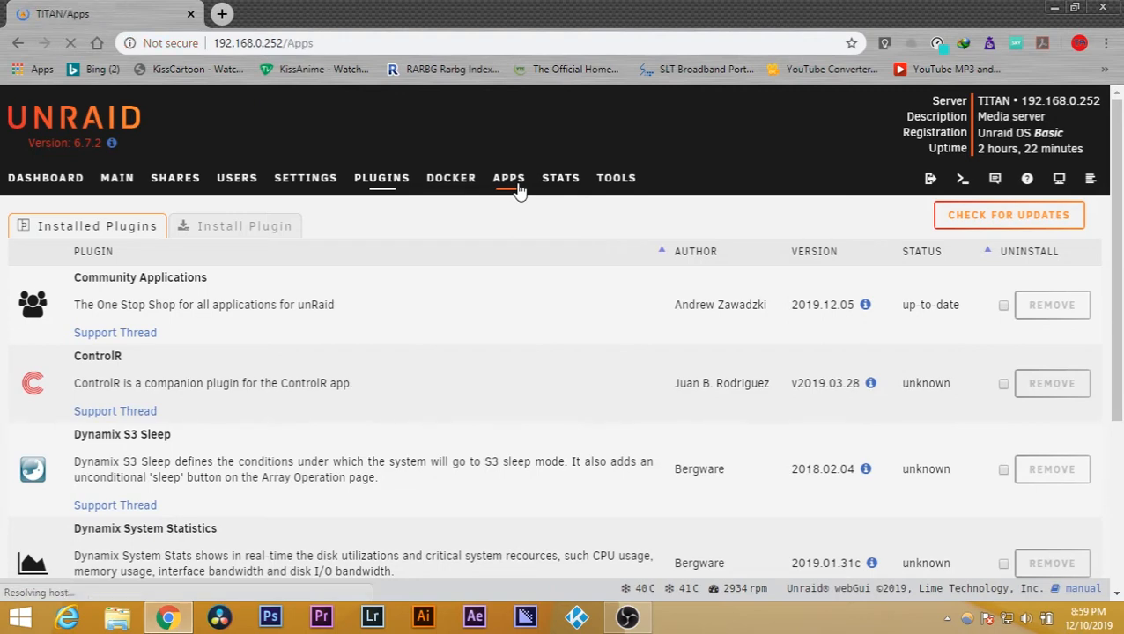
left_click(509, 176)
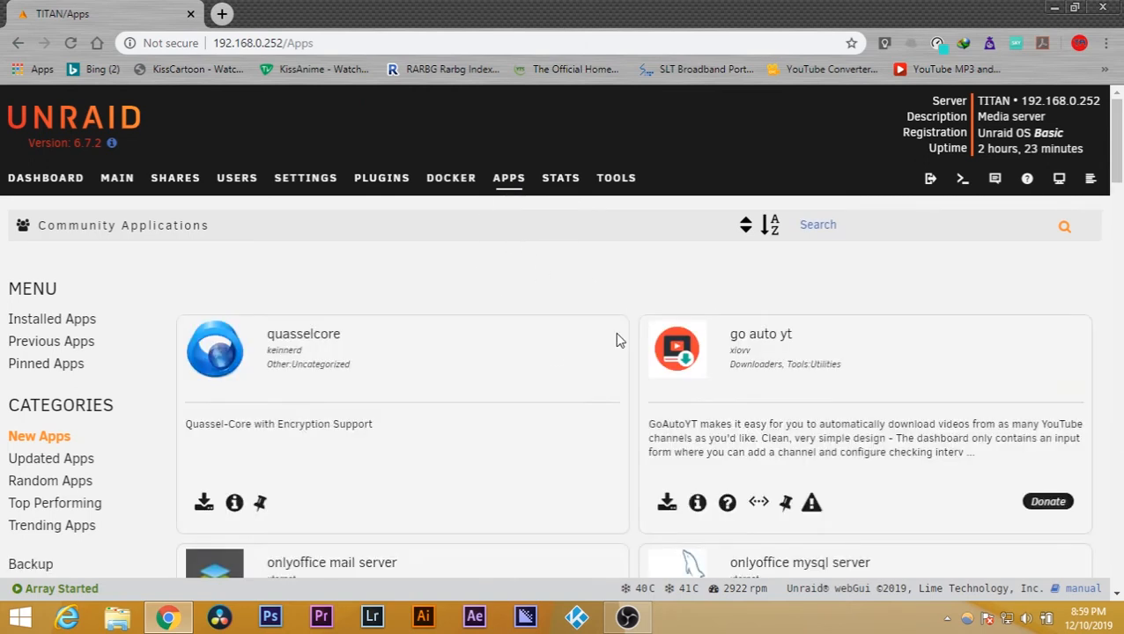
left_click(852, 225)
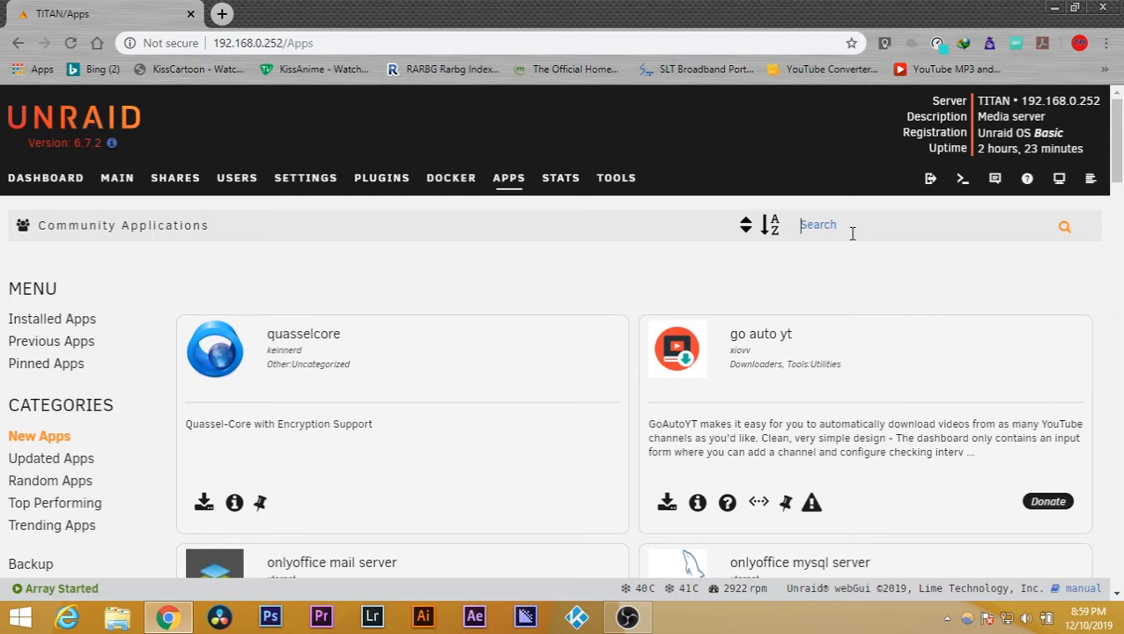
type("rec")
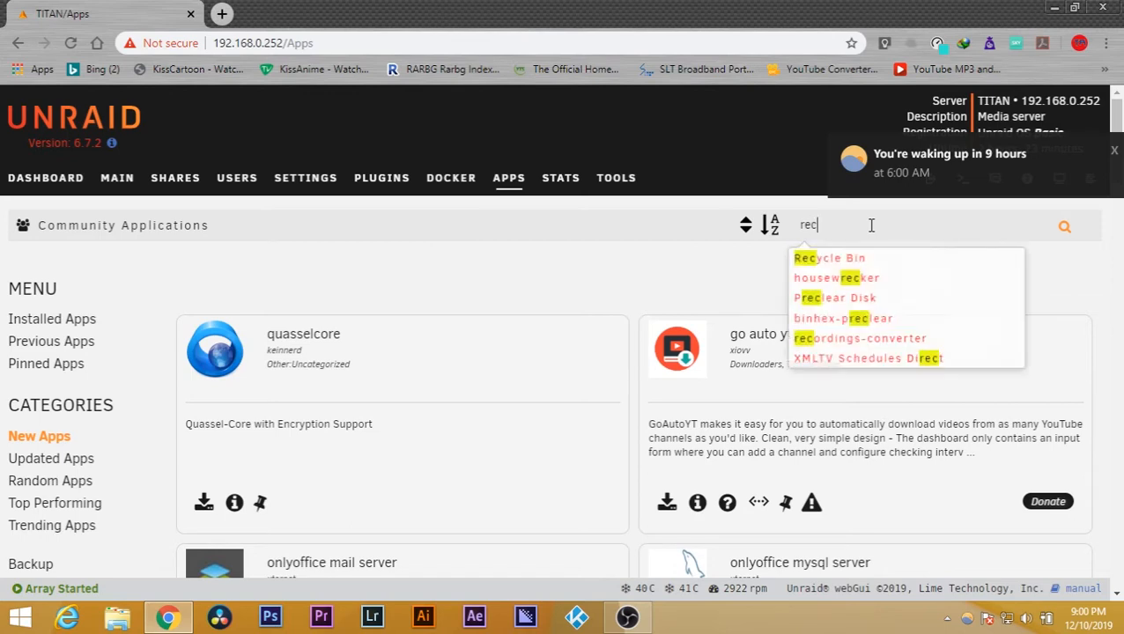
left_click(827, 257)
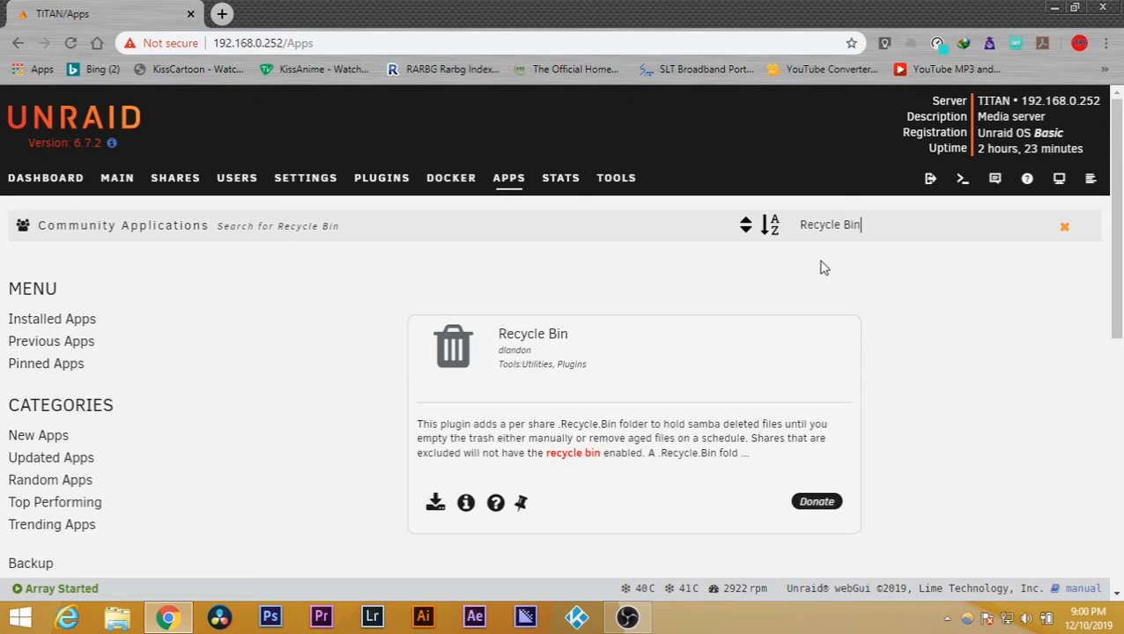
mouse_move(539, 442)
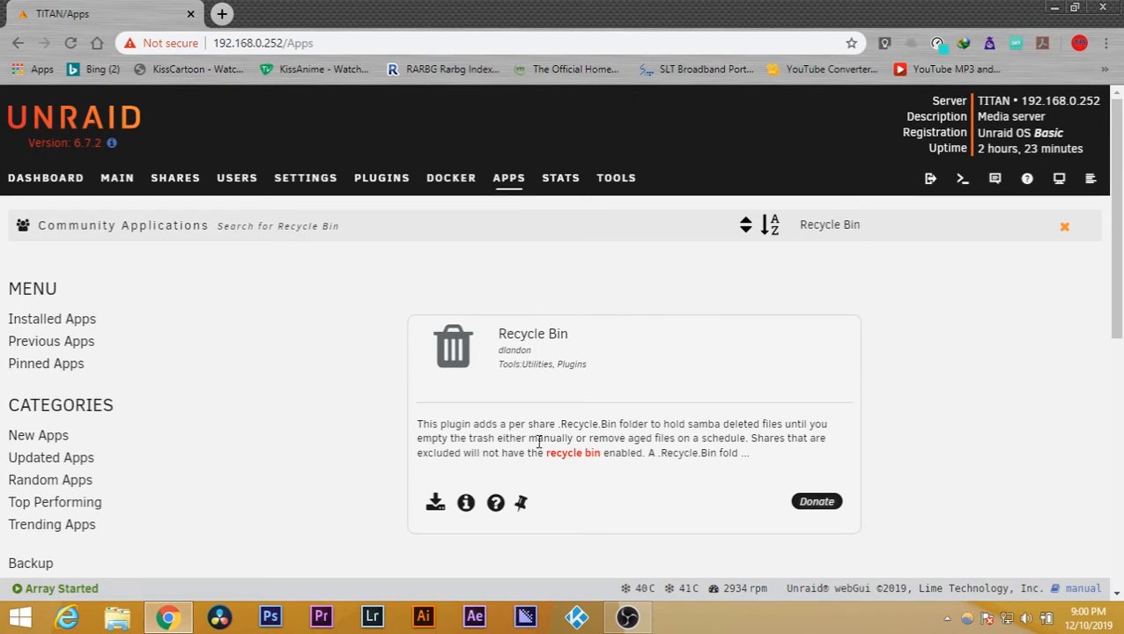
mouse_move(434, 423)
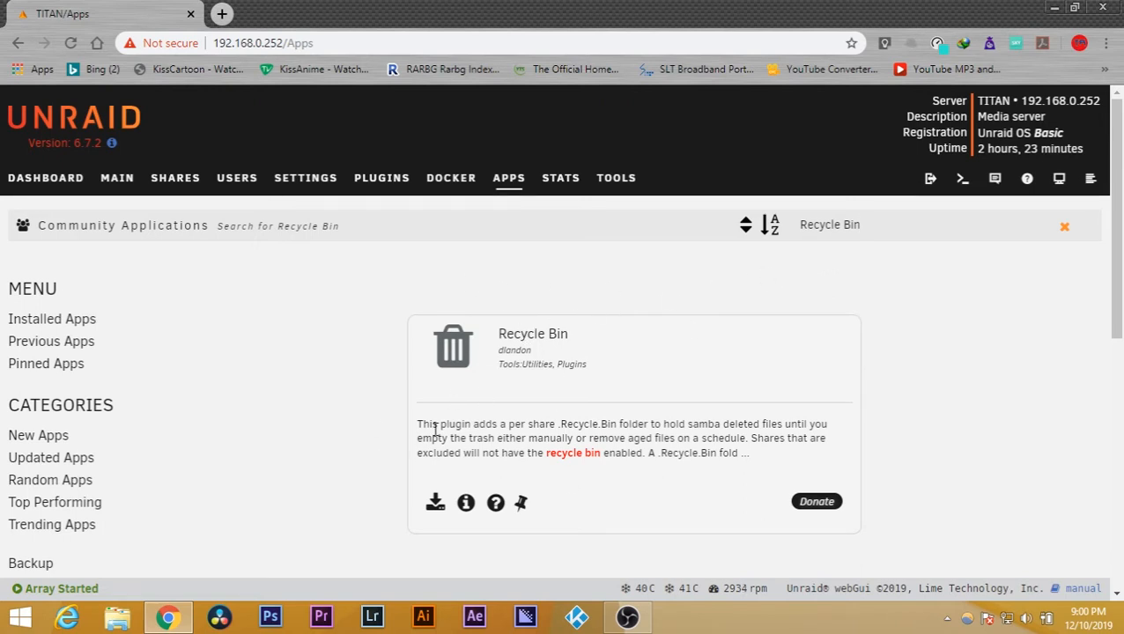
mouse_move(436, 504)
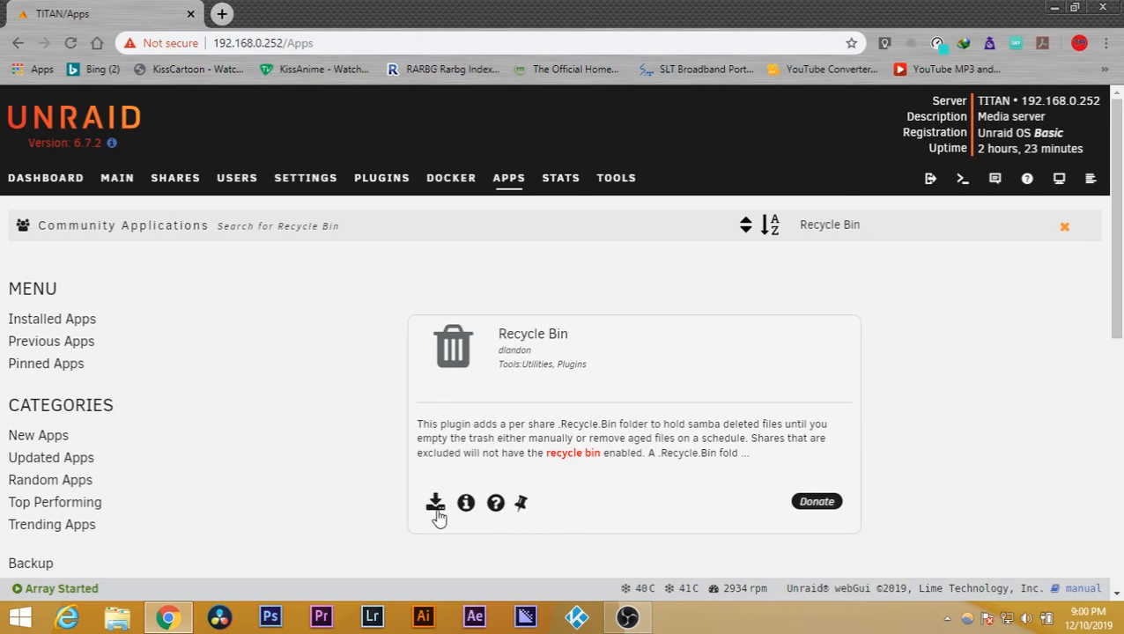
- Install Recycle Bin from its store card and dismiss the finished install log
left_click(435, 504)
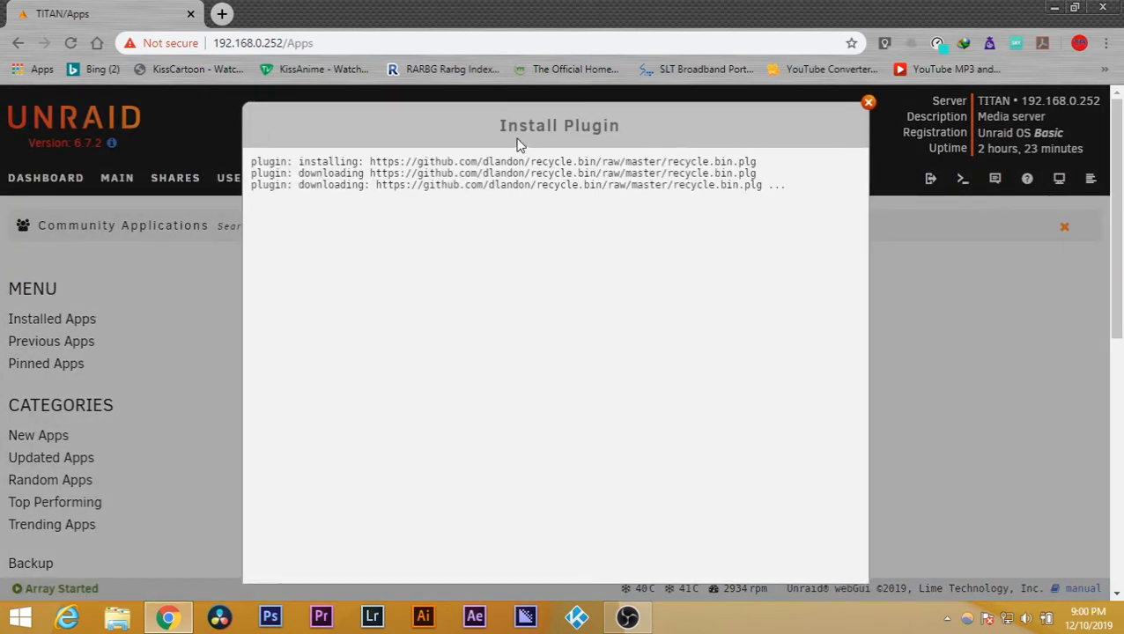
mouse_move(514, 218)
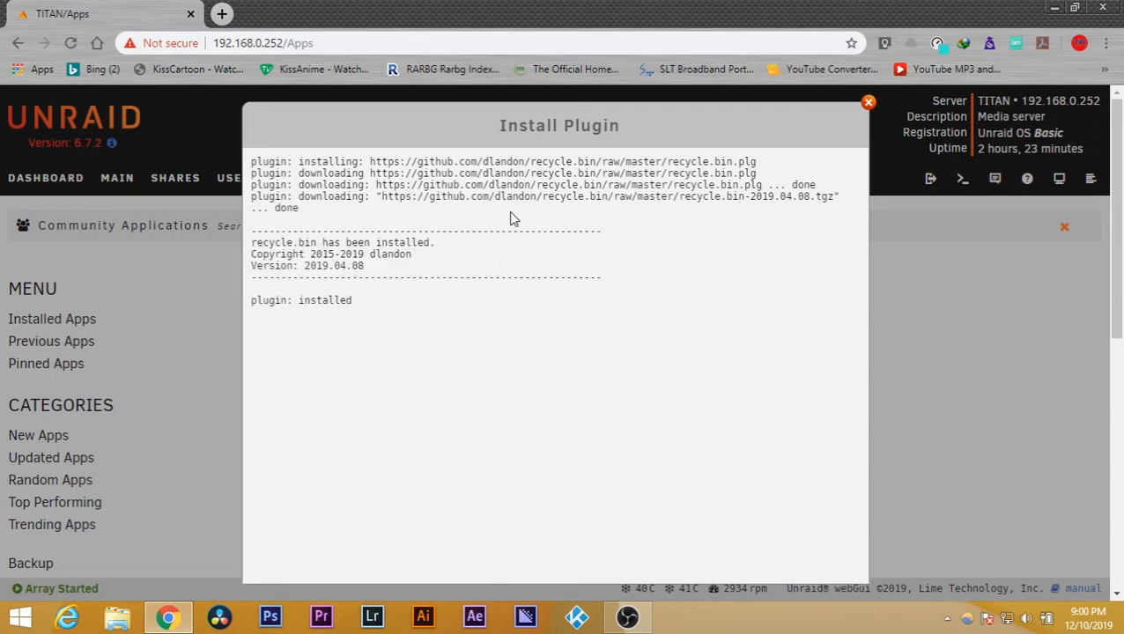
mouse_move(550, 384)
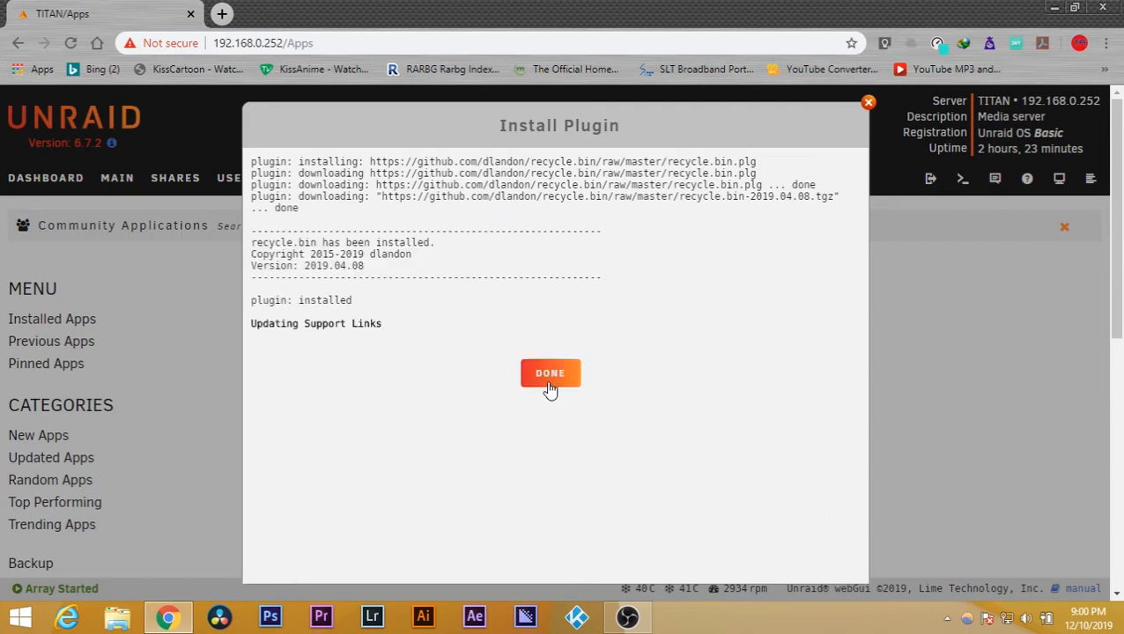
left_click(549, 373)
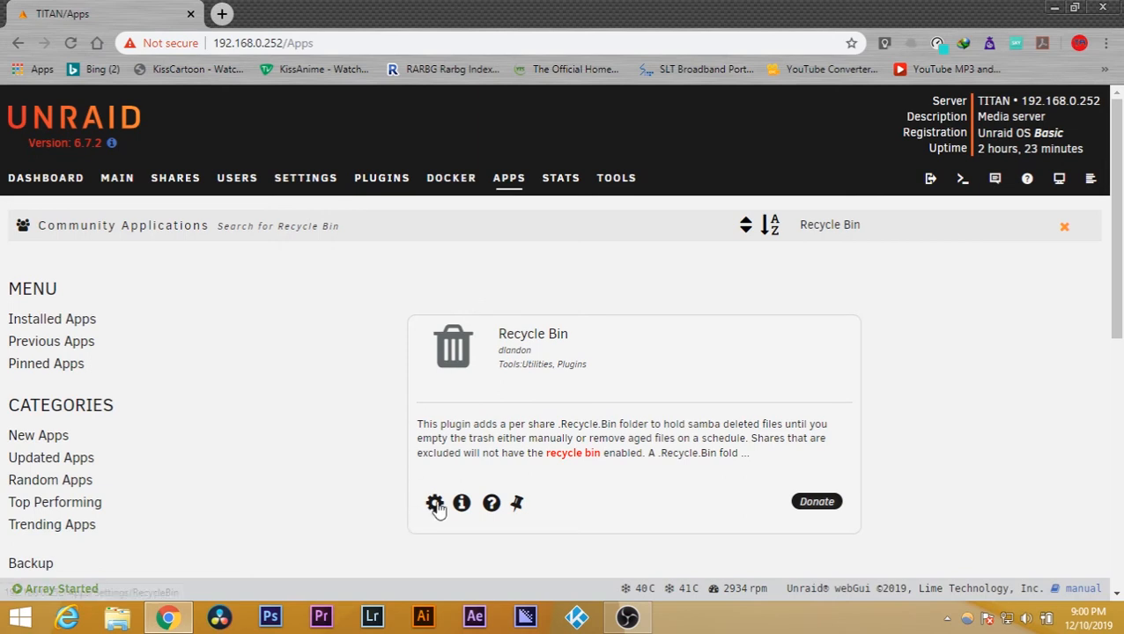
mouse_move(433, 504)
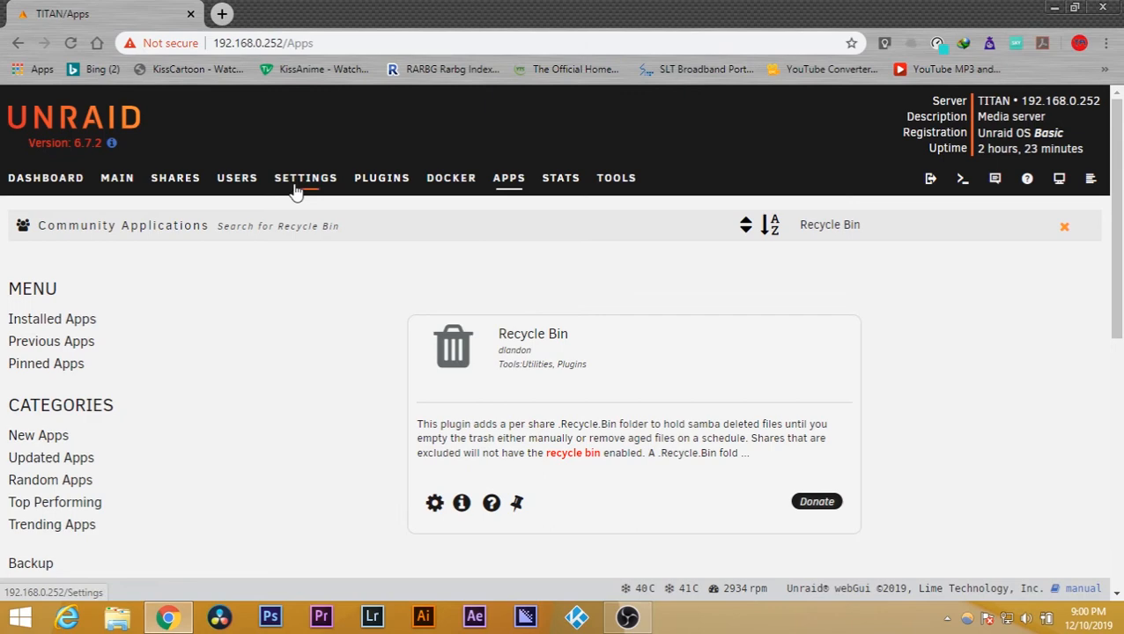
- Go to Settings and open Recycle Bin under User Utilities, showing status Stopped
left_click(306, 176)
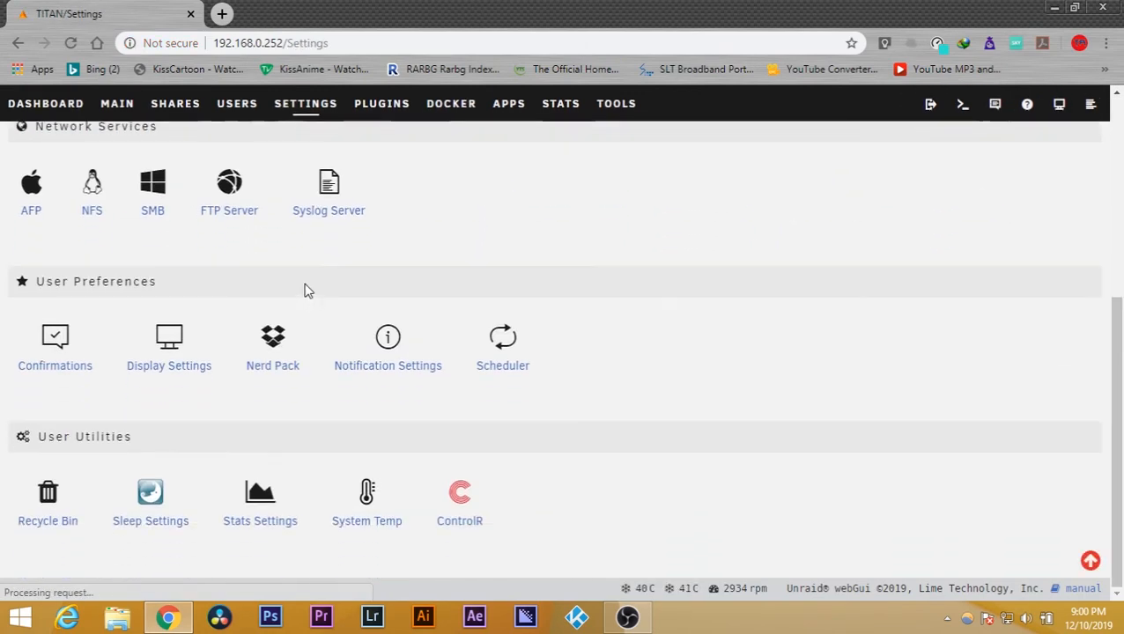
mouse_move(48, 525)
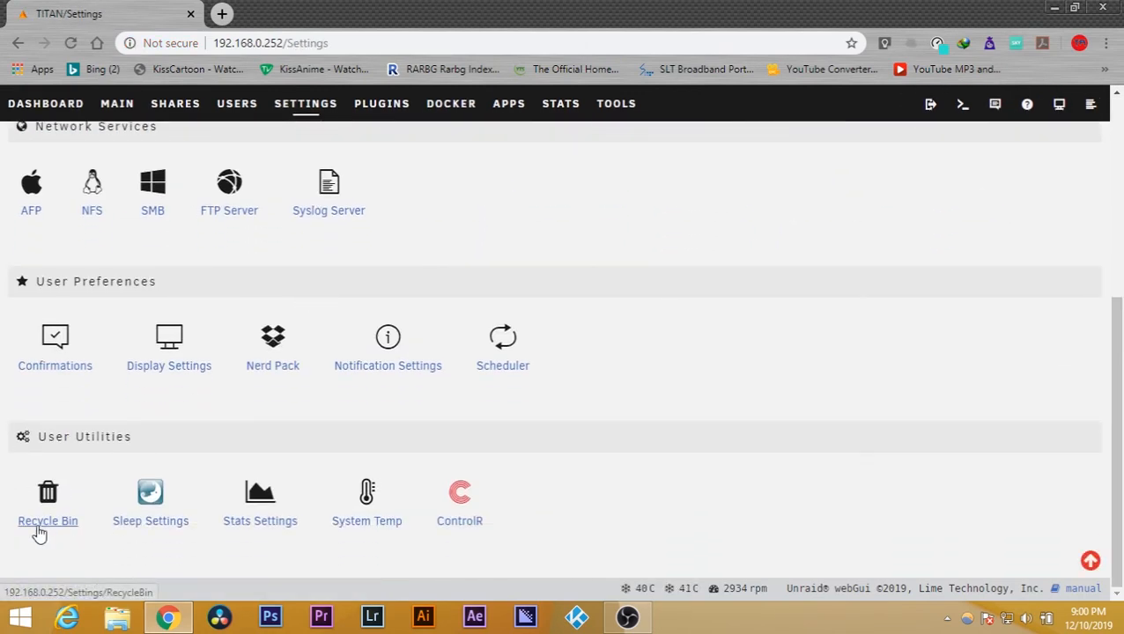
left_click(48, 502)
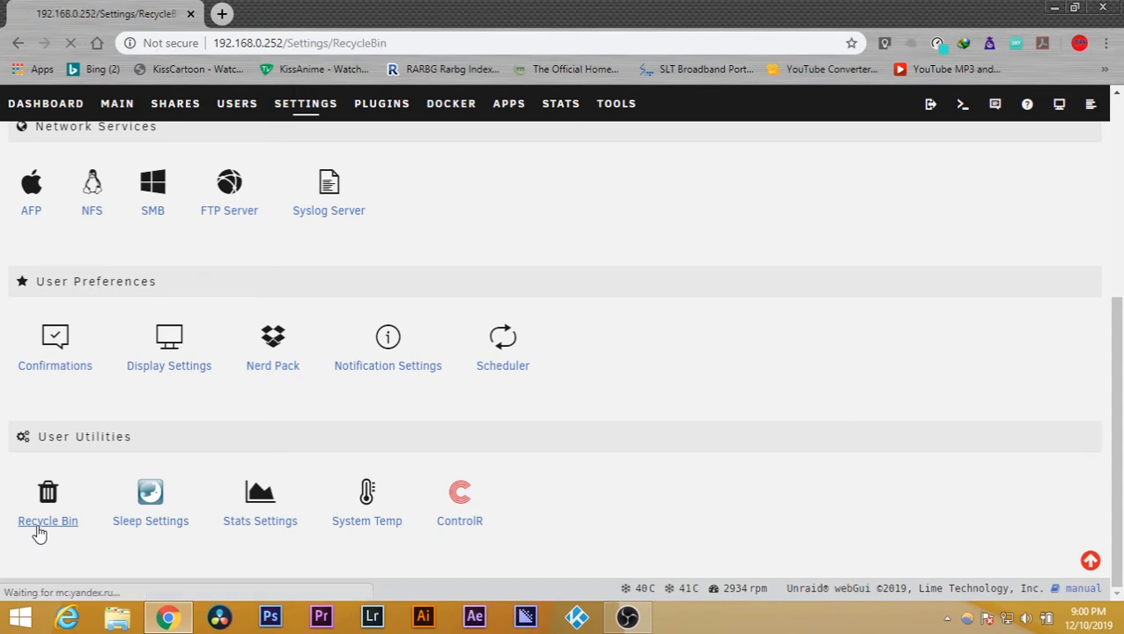
left_click(48, 521)
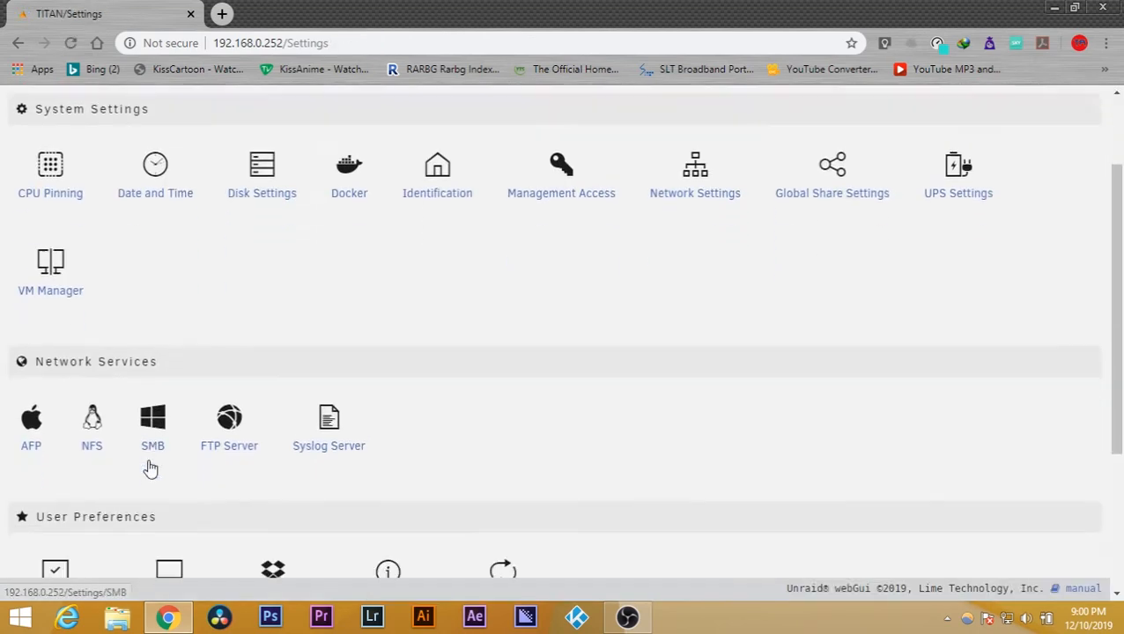
left_click(47, 522)
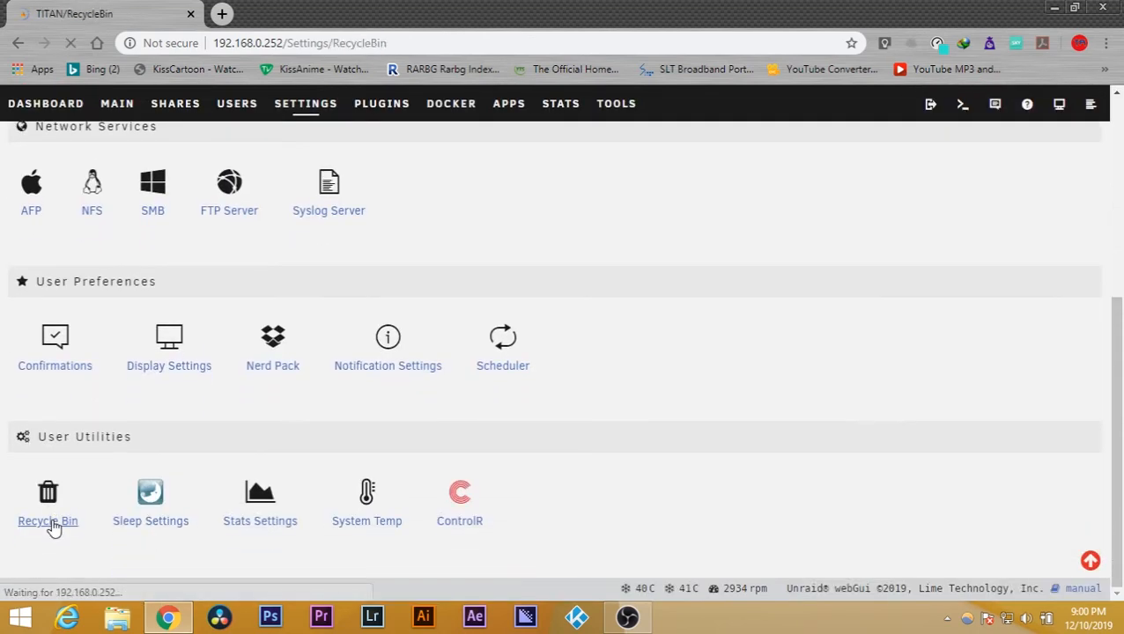
left_click(48, 522)
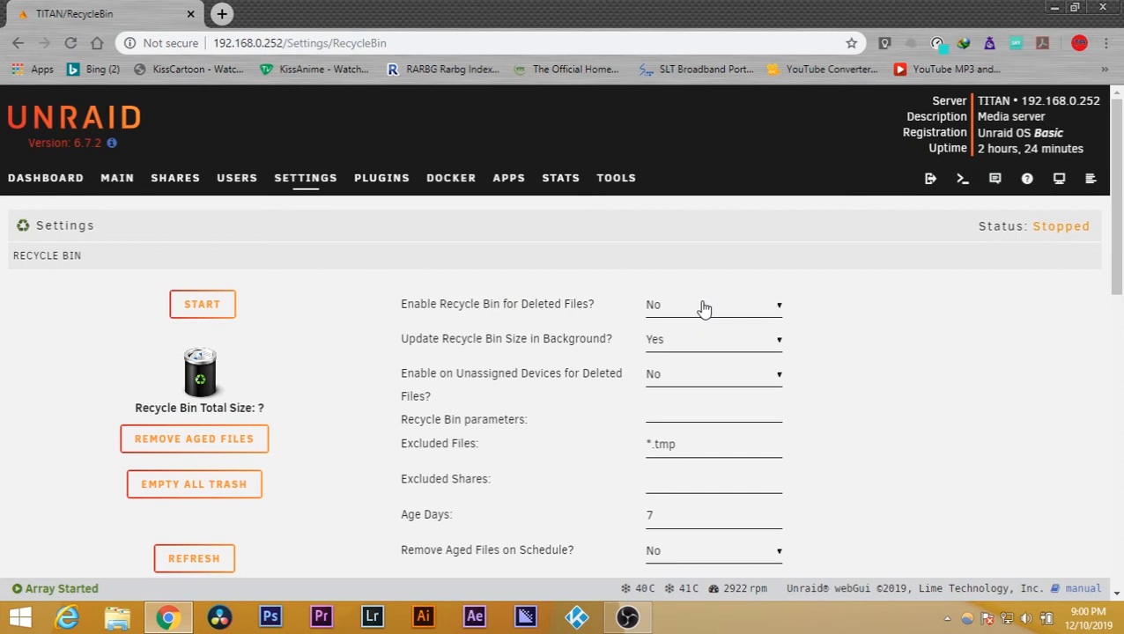
- Set Recycle Bin enabled for deleted files Yes and Log Deleted Files Yes
left_click(712, 304)
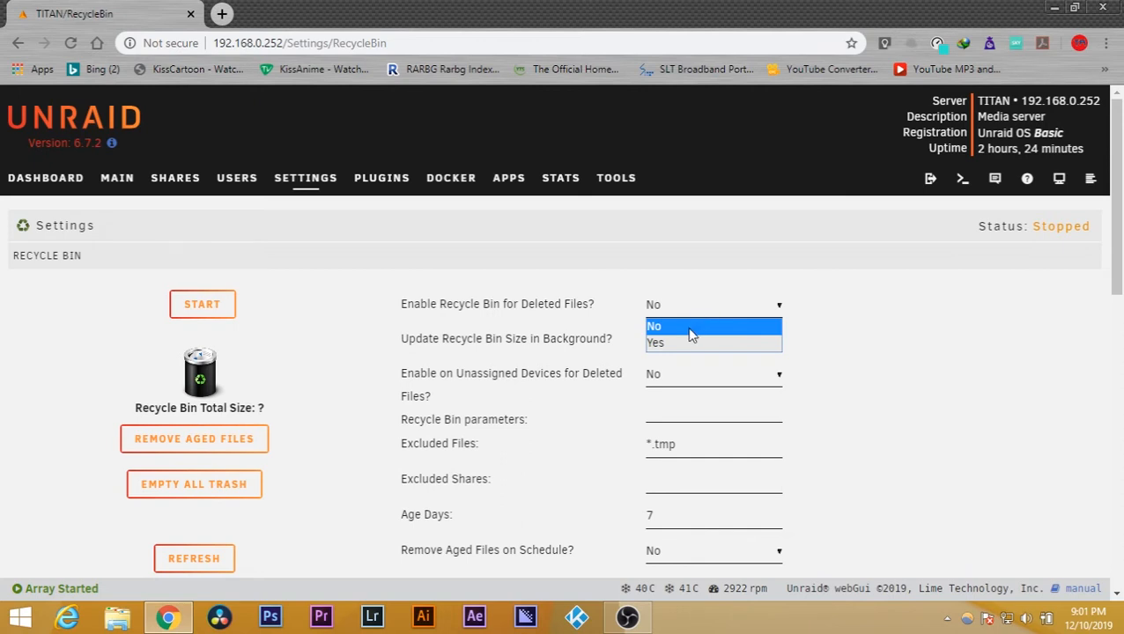
left_click(656, 342)
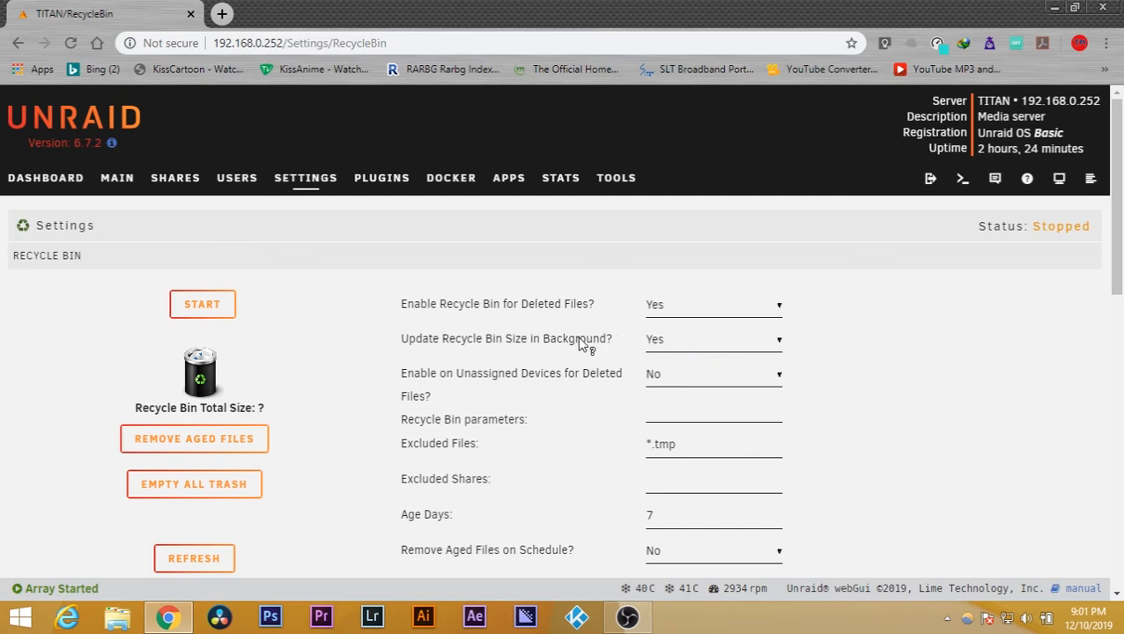
mouse_move(649, 391)
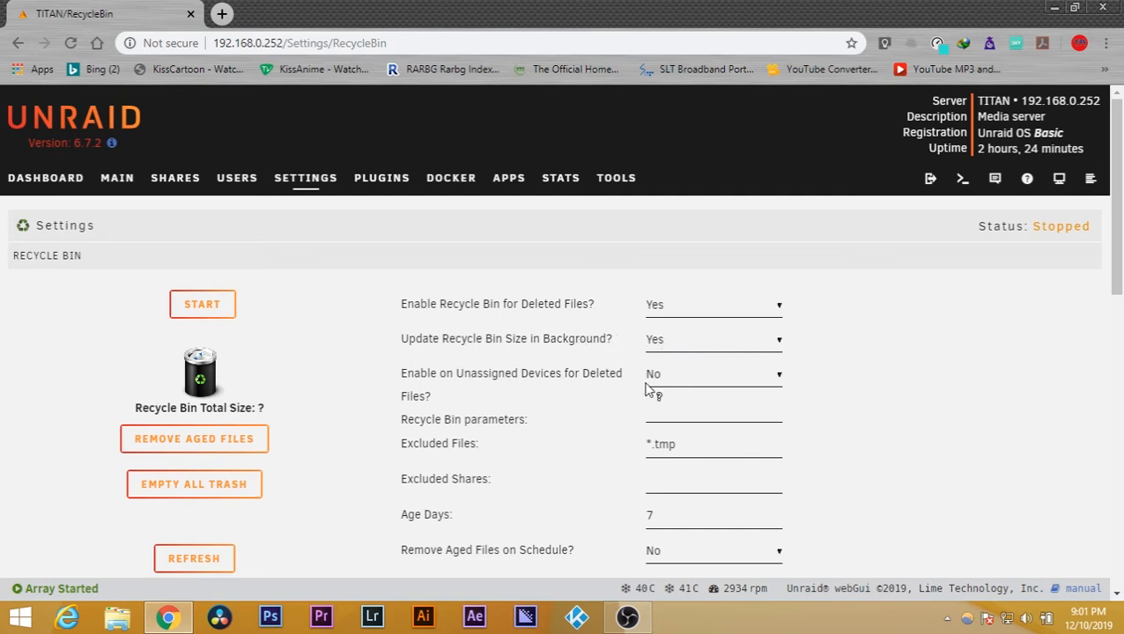
scroll("down", 3)
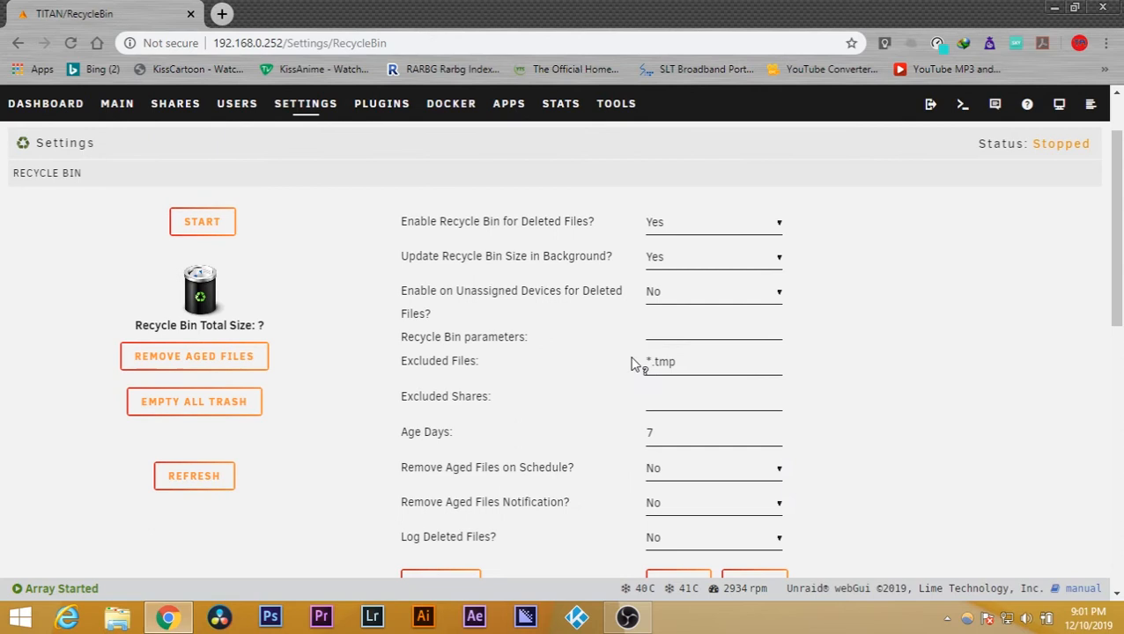
mouse_move(671, 476)
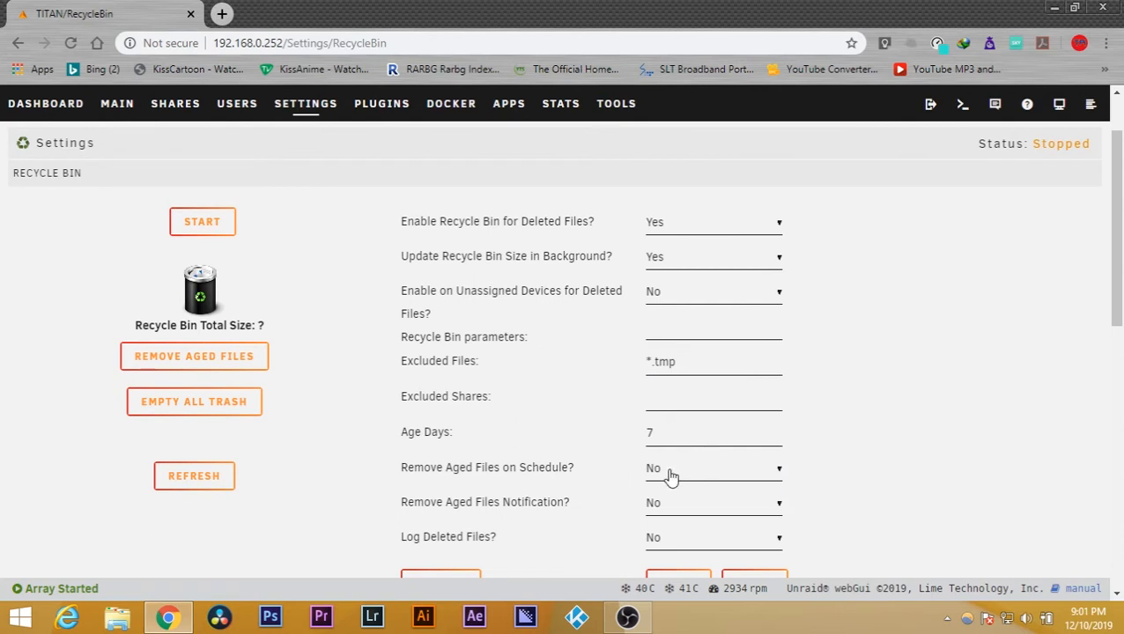
scroll("down", 3)
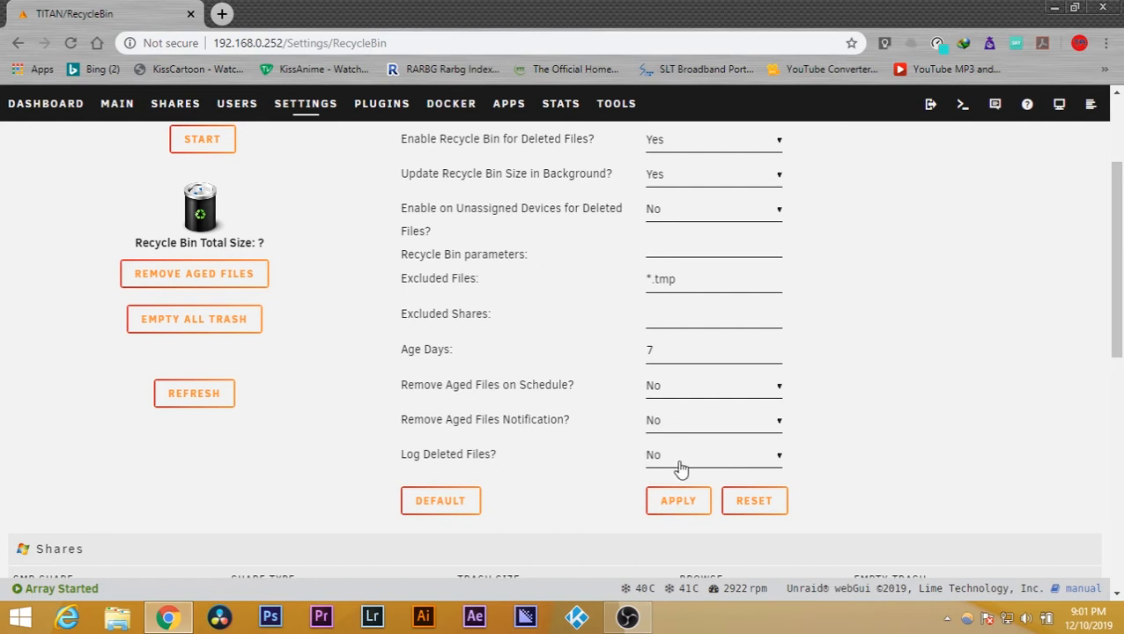
left_click(714, 455)
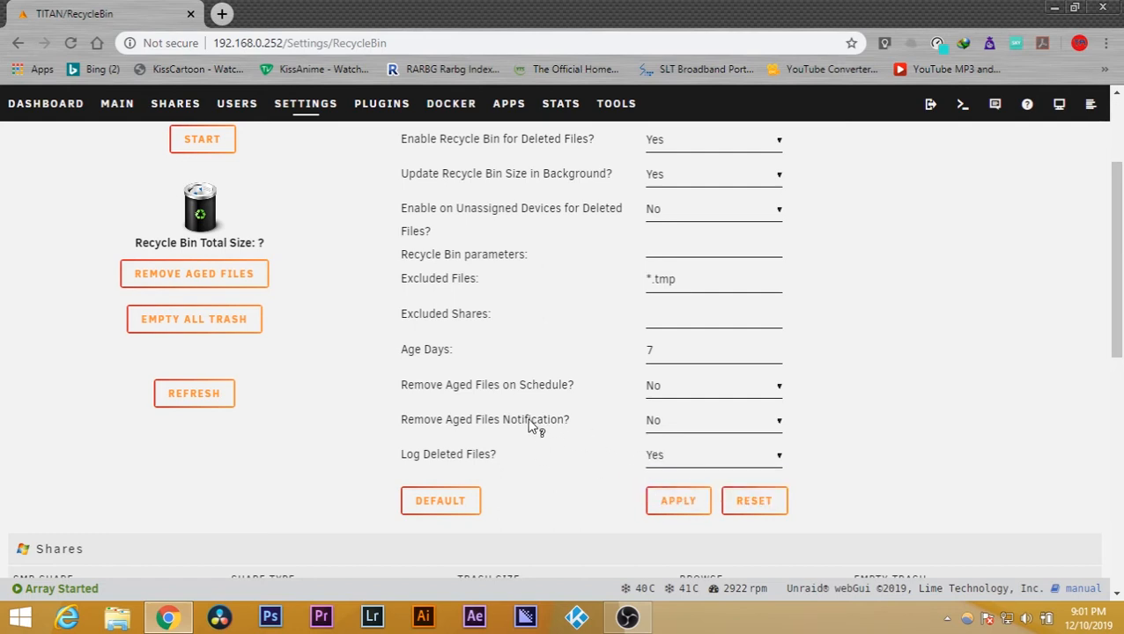
mouse_move(703, 428)
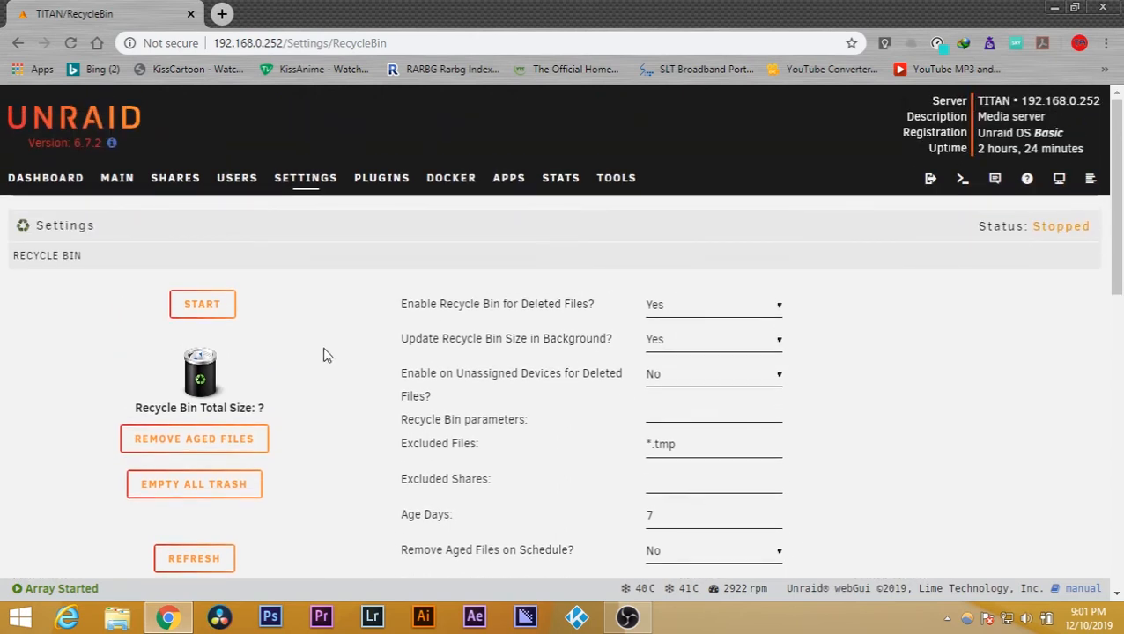
mouse_move(761, 303)
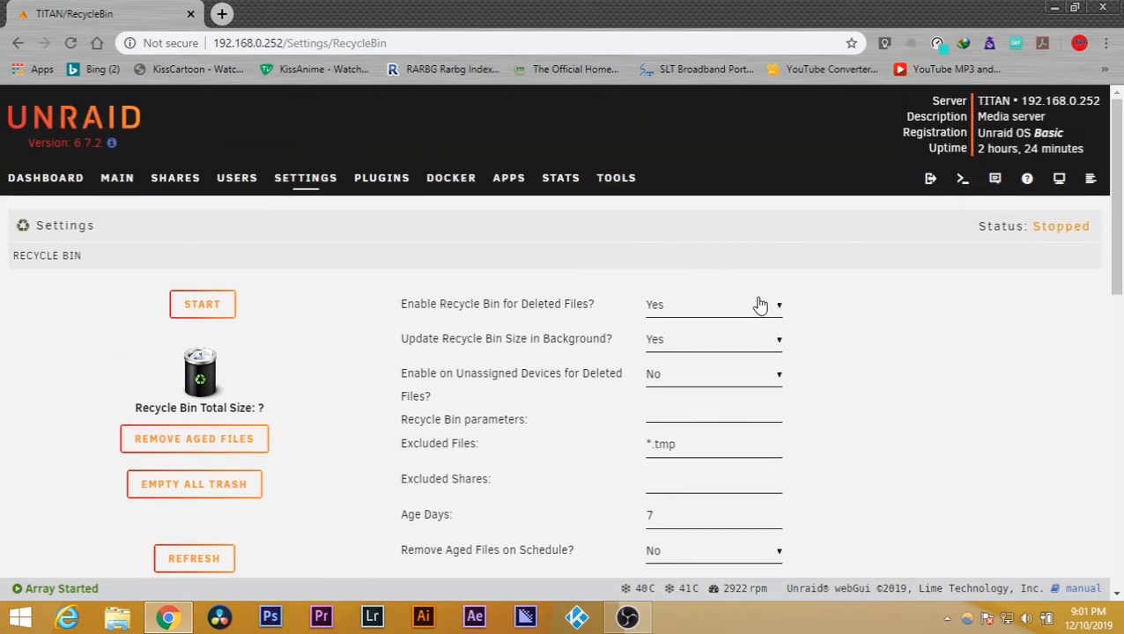
- Scroll through the Recycle Bin page down to the Deleted Files log and back
scroll("down", 3)
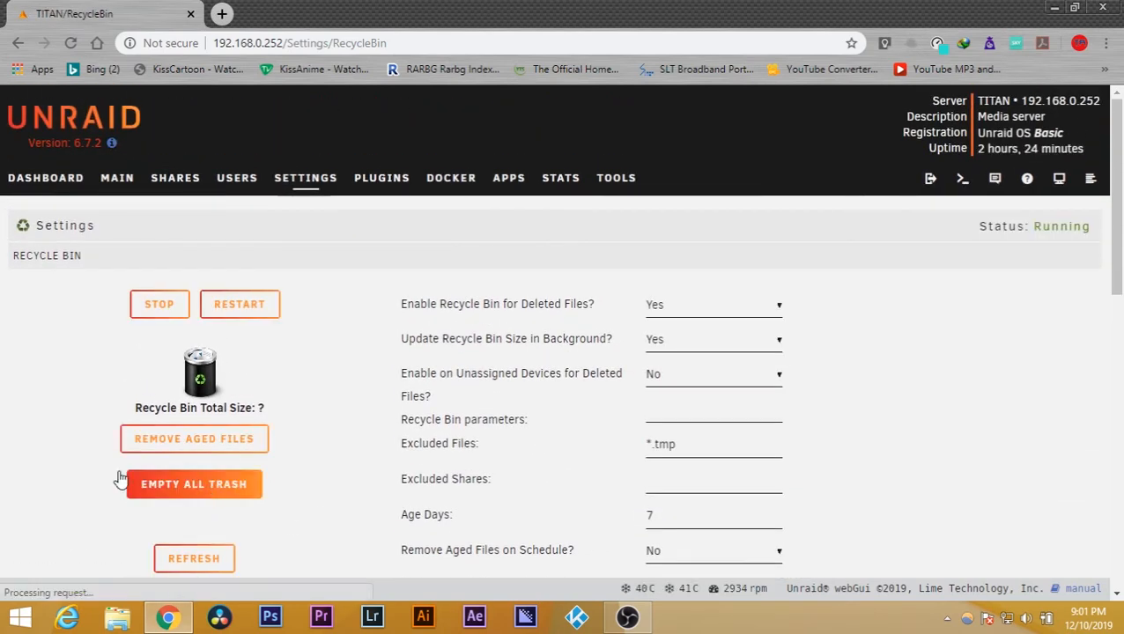
scroll("down", 3)
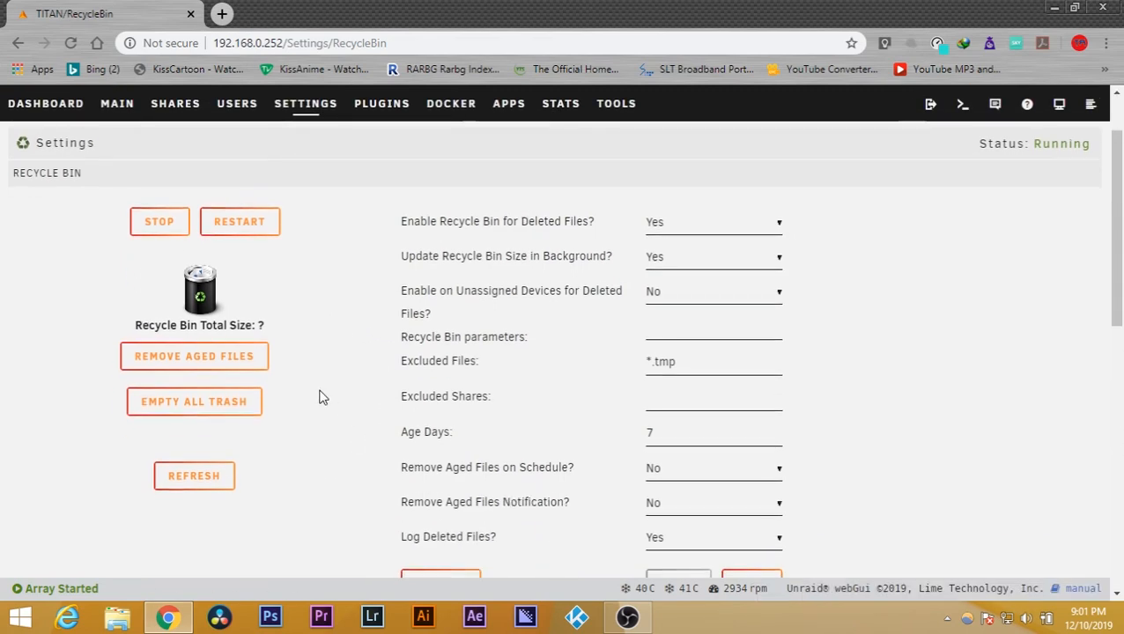
scroll("down", 3)
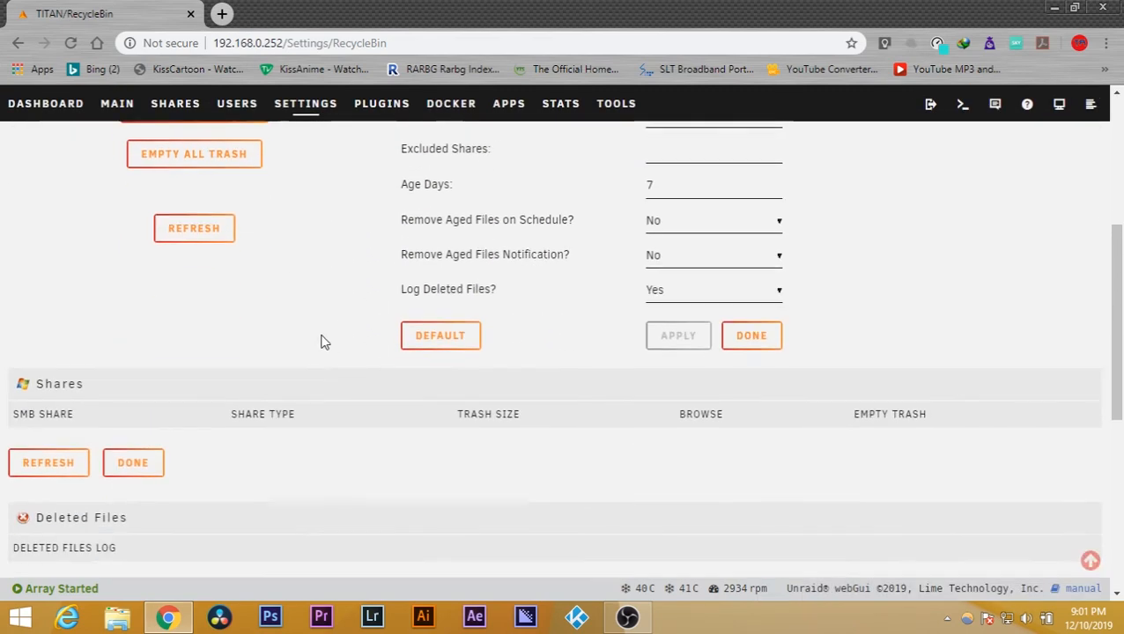
scroll("down", 3)
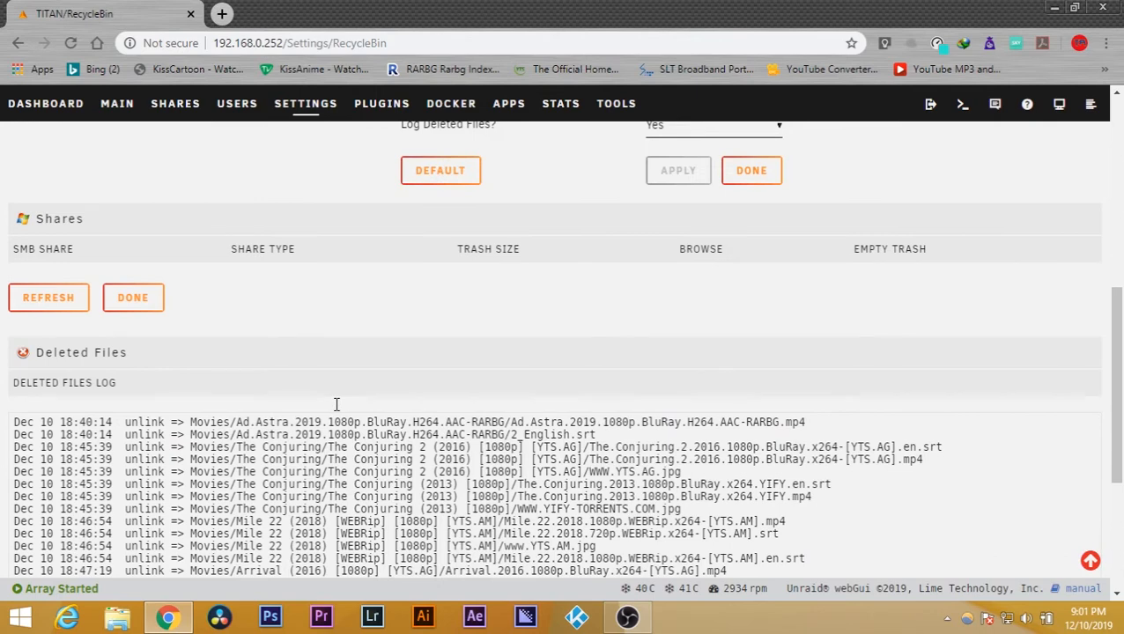
mouse_move(562, 367)
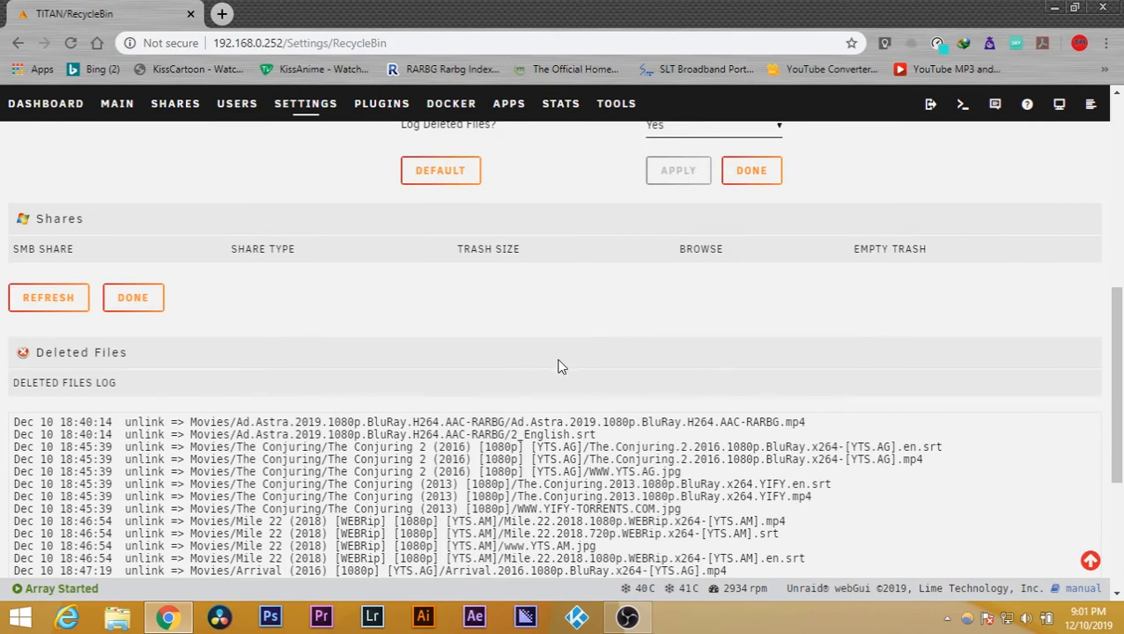
mouse_move(503, 370)
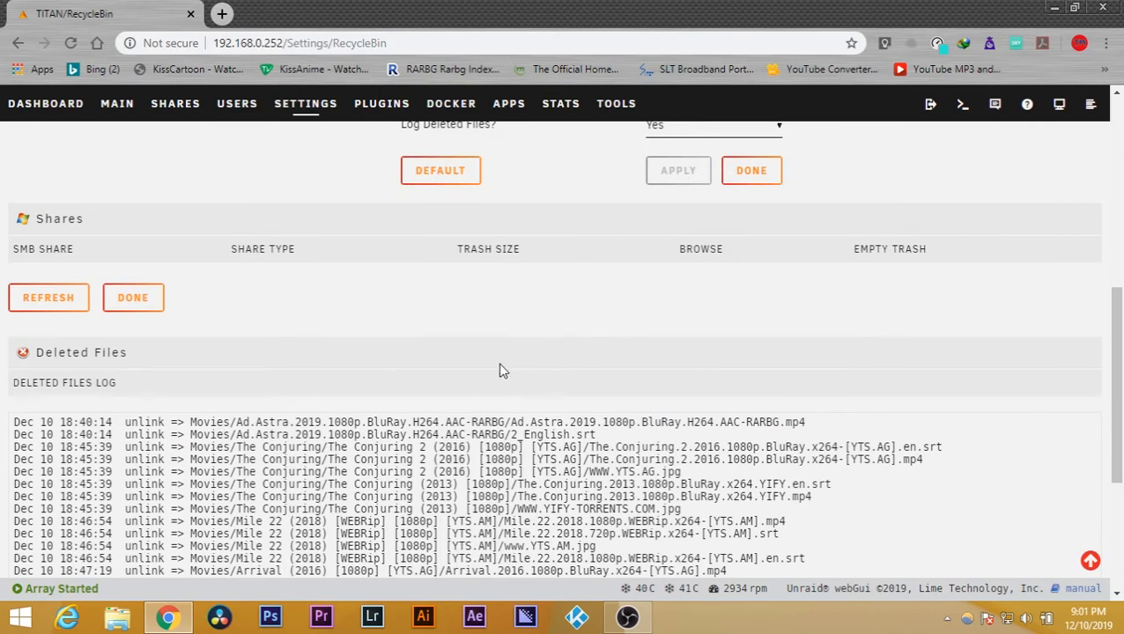
scroll("up", 3)
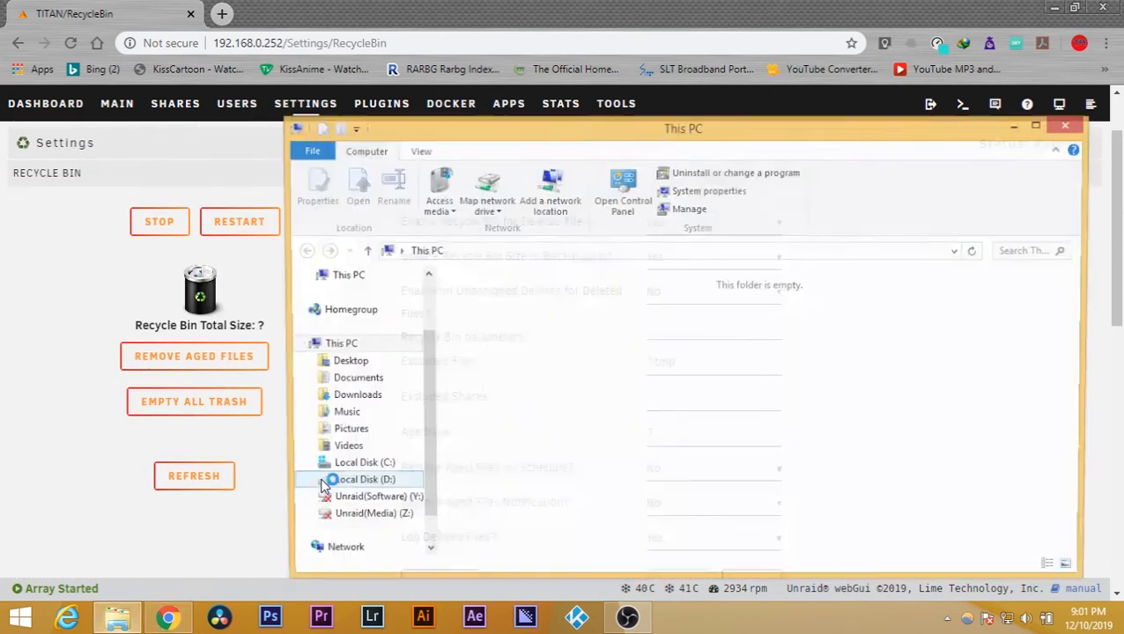
- Permanently delete the SK CEO Birthday Celebration - YouTube video from Unraid(Media) (Z:)
left_click(359, 479)
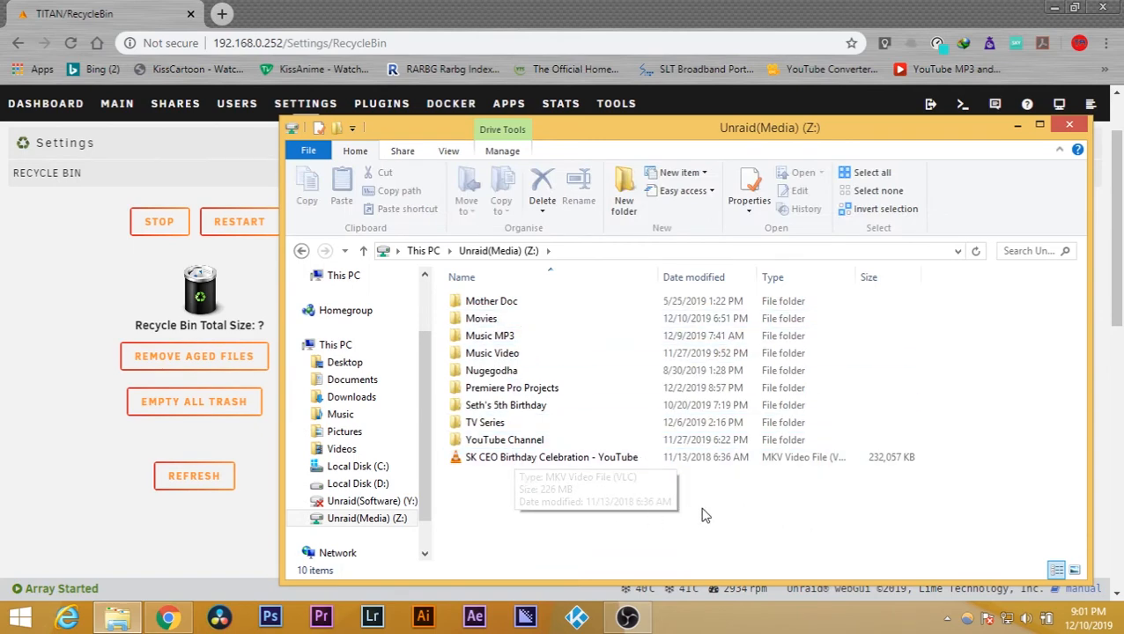
left_click(490, 370)
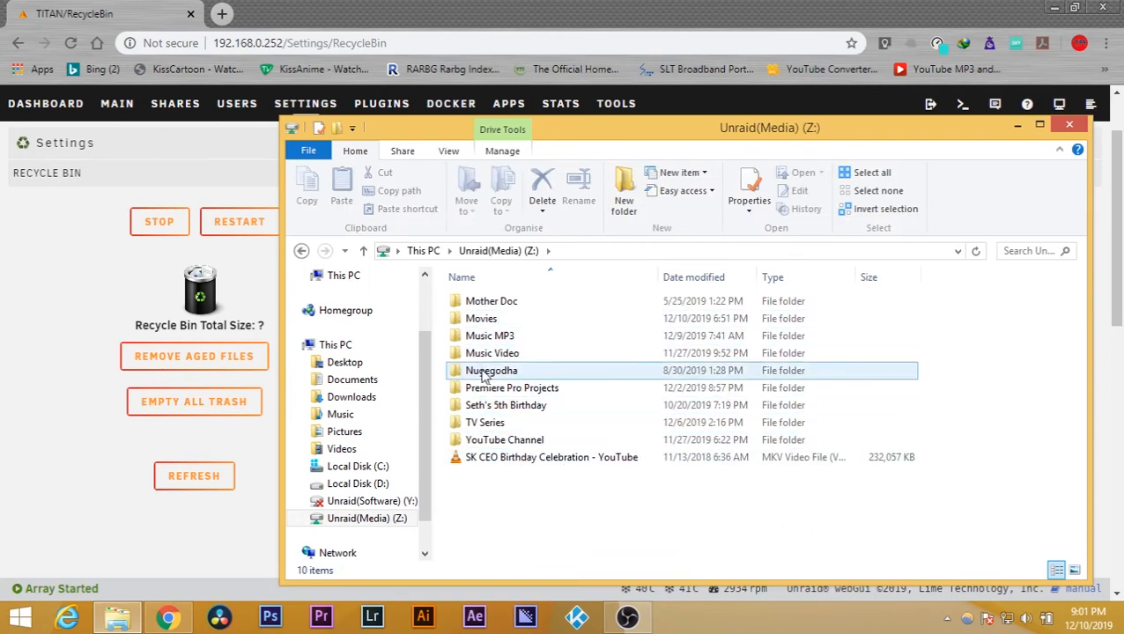
left_click(552, 458)
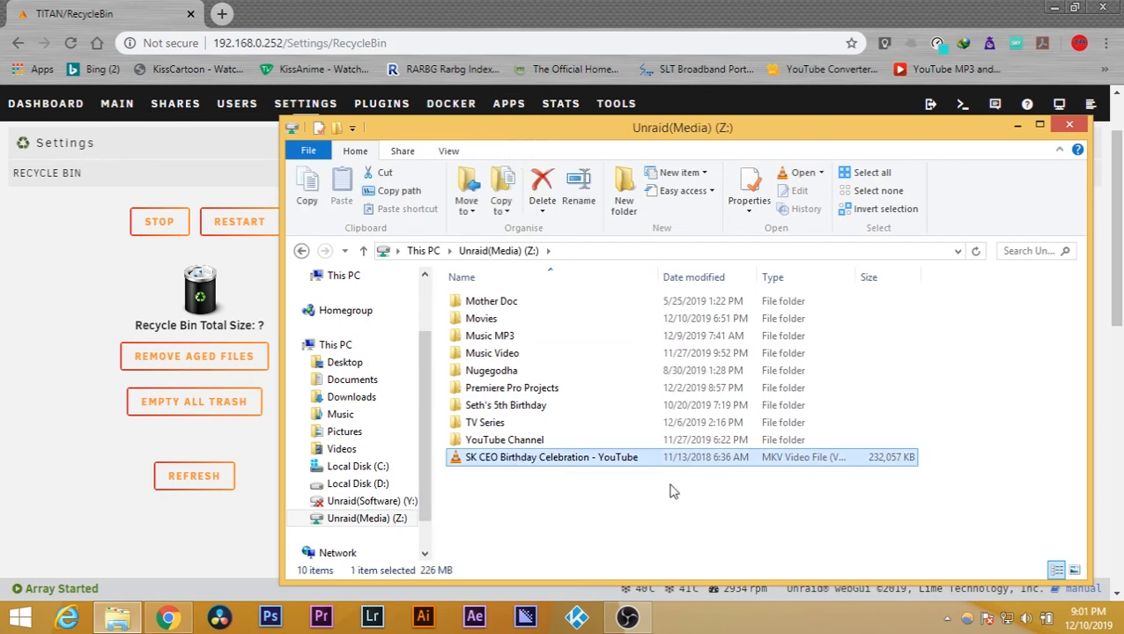
left_click(543, 180)
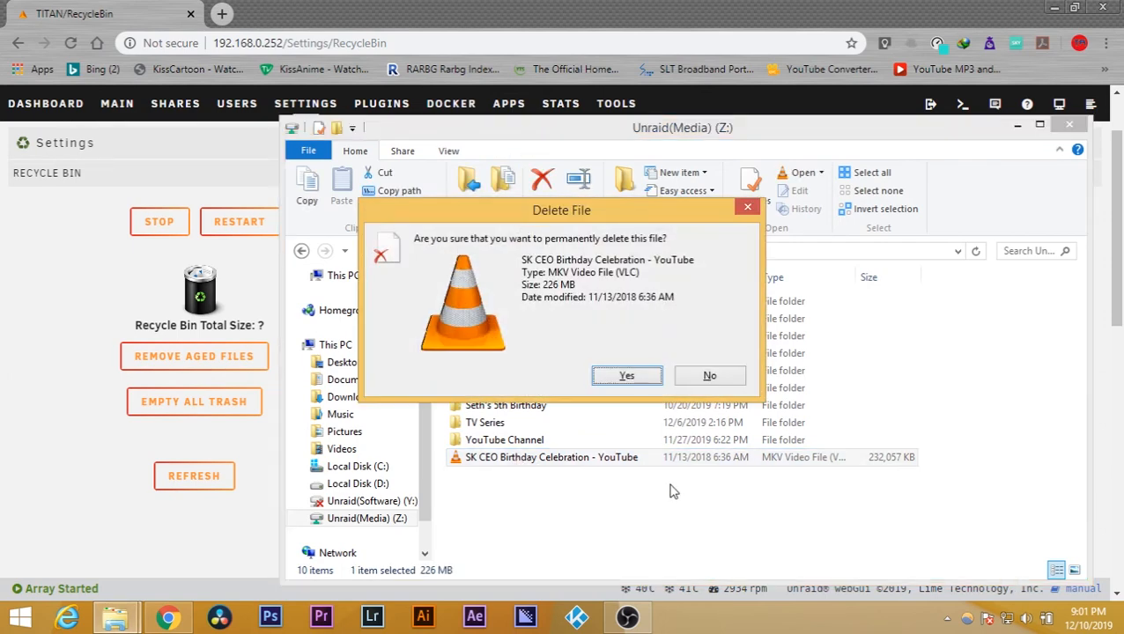
left_click(627, 375)
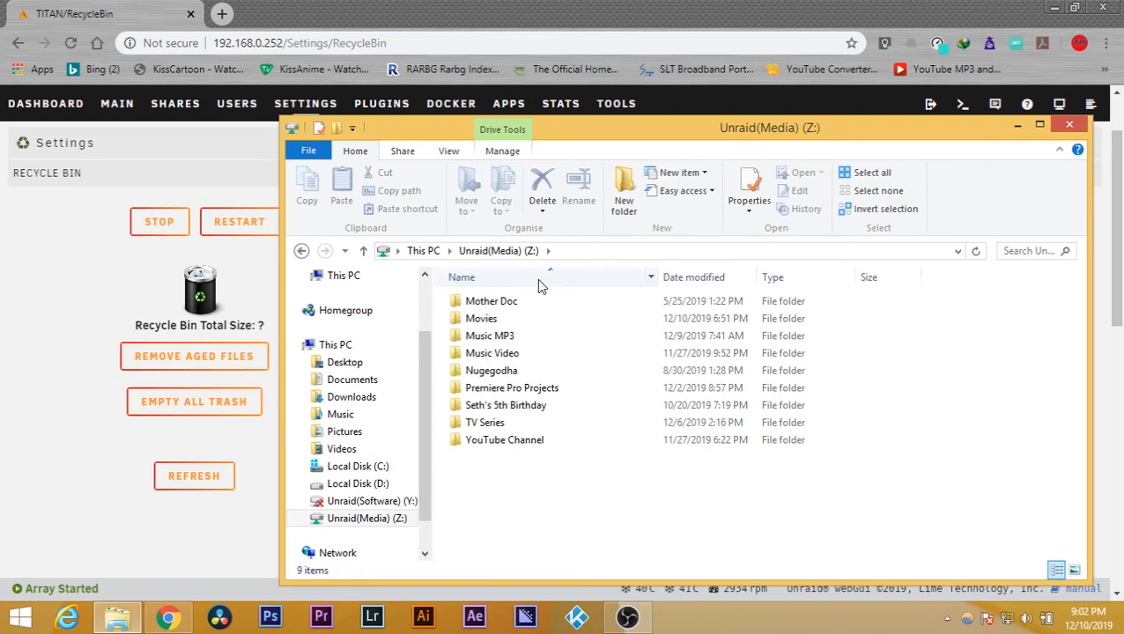
- Show Hidden items on Z: and enter the revealed .Recycle.Bin folder holding the video
left_click(481, 317)
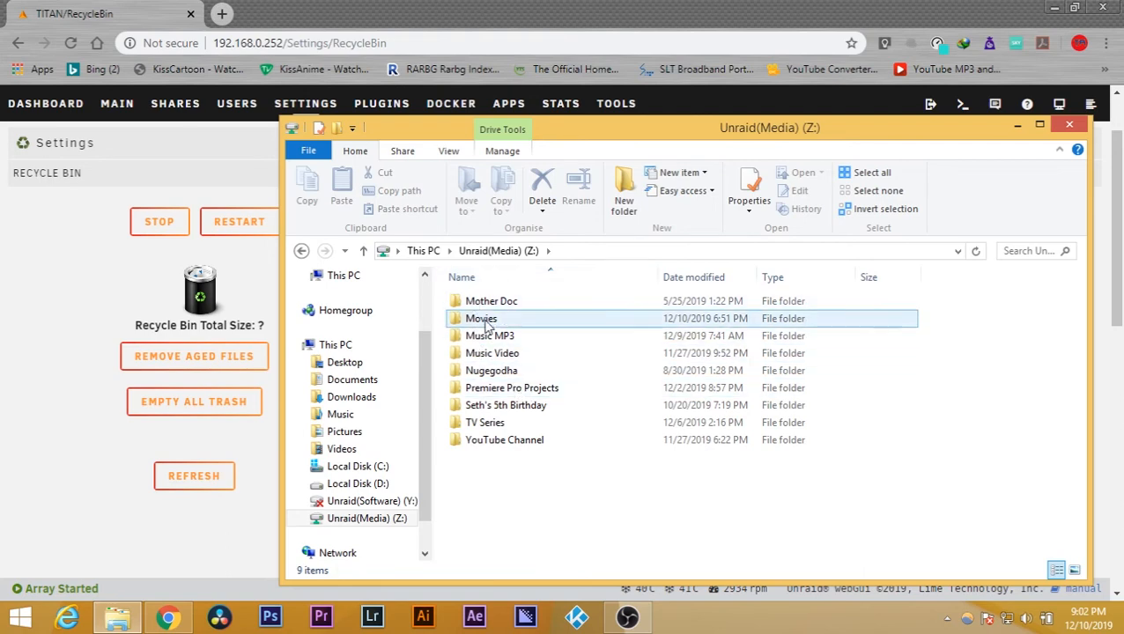
left_click(450, 152)
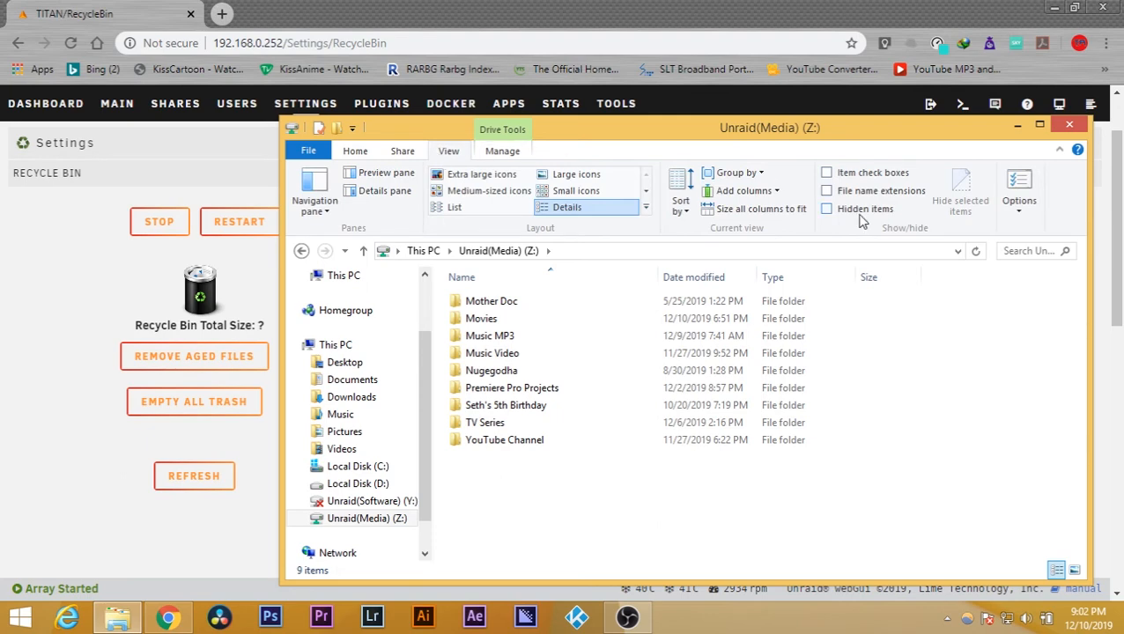
left_click(826, 207)
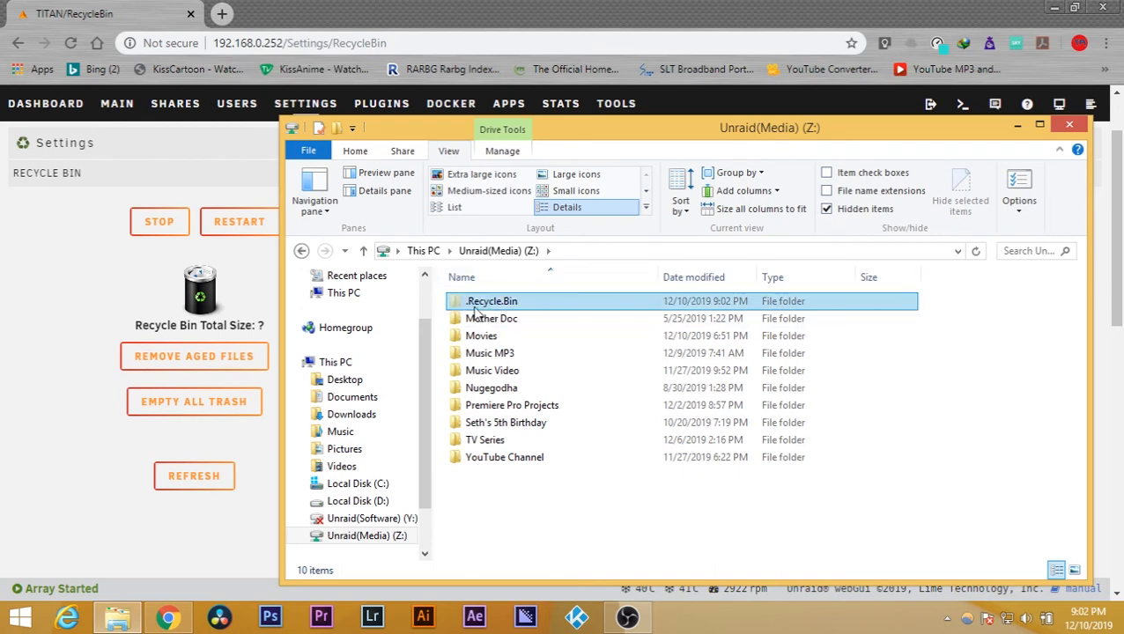
double_click(489, 301)
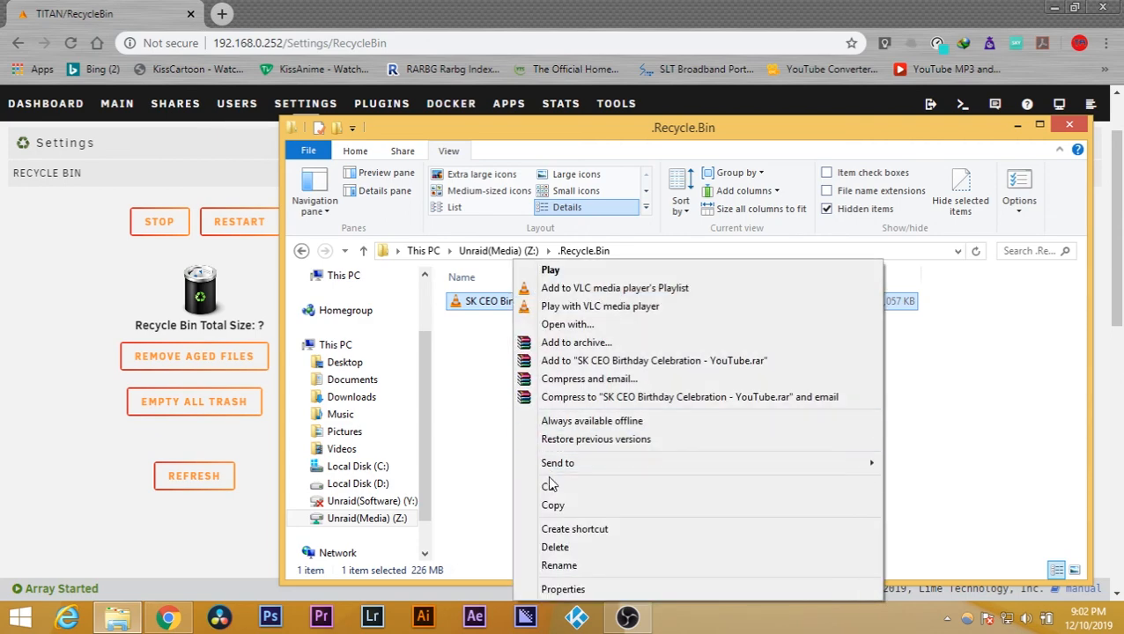
mouse_move(553, 486)
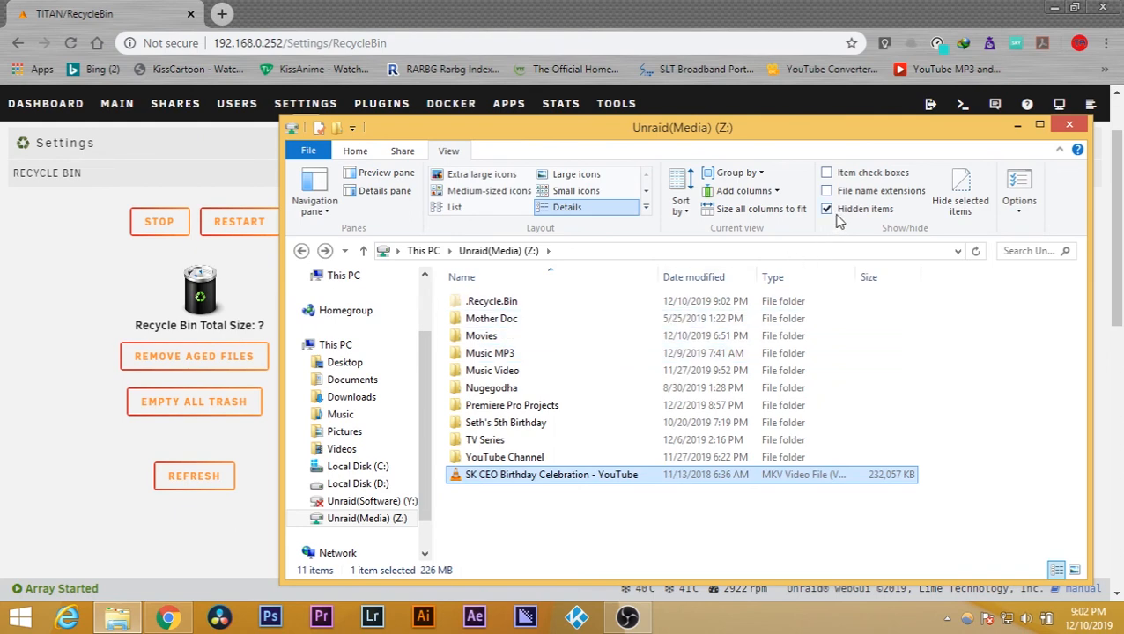
- Untick Hidden items, then return to Unraid's Recycle Bin Deleted Files log in Chrome
left_click(828, 208)
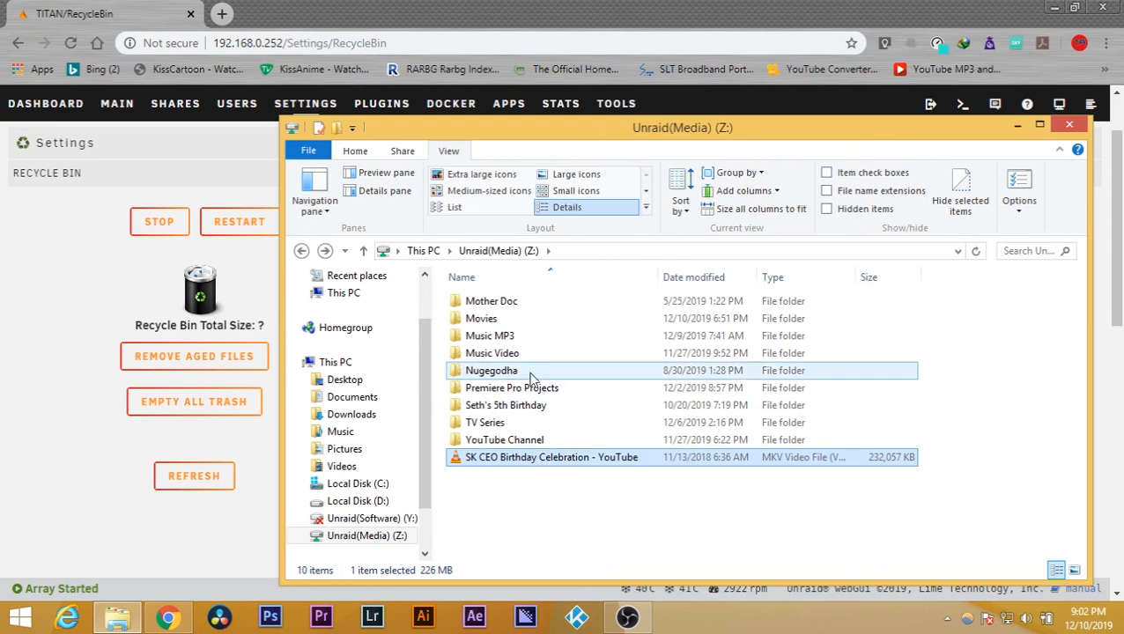
mouse_move(530, 370)
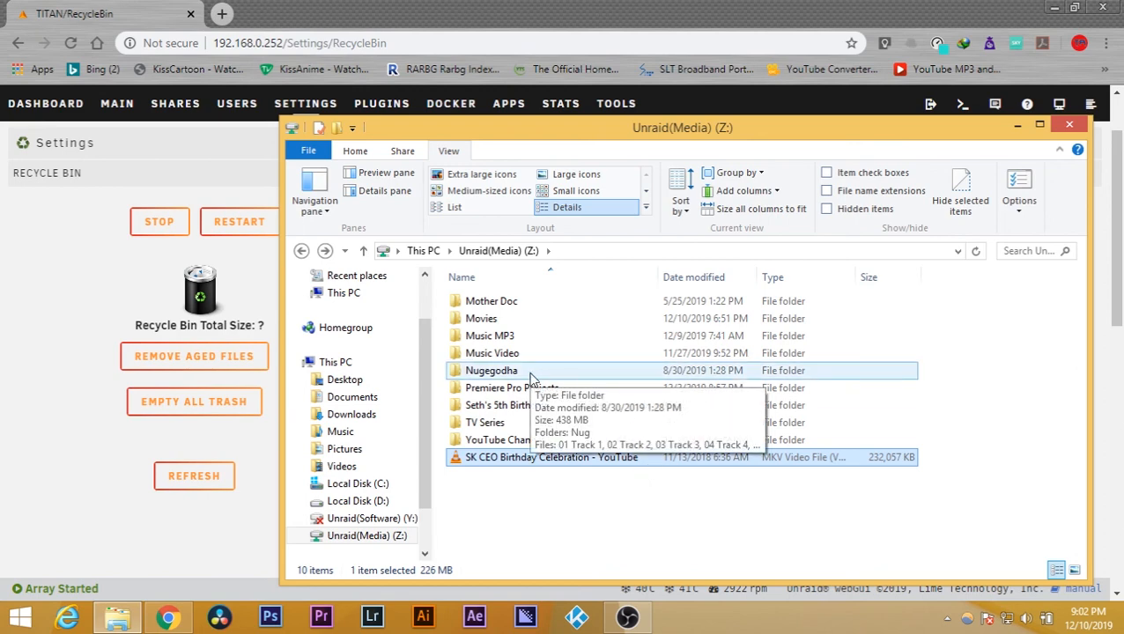
mouse_move(421, 303)
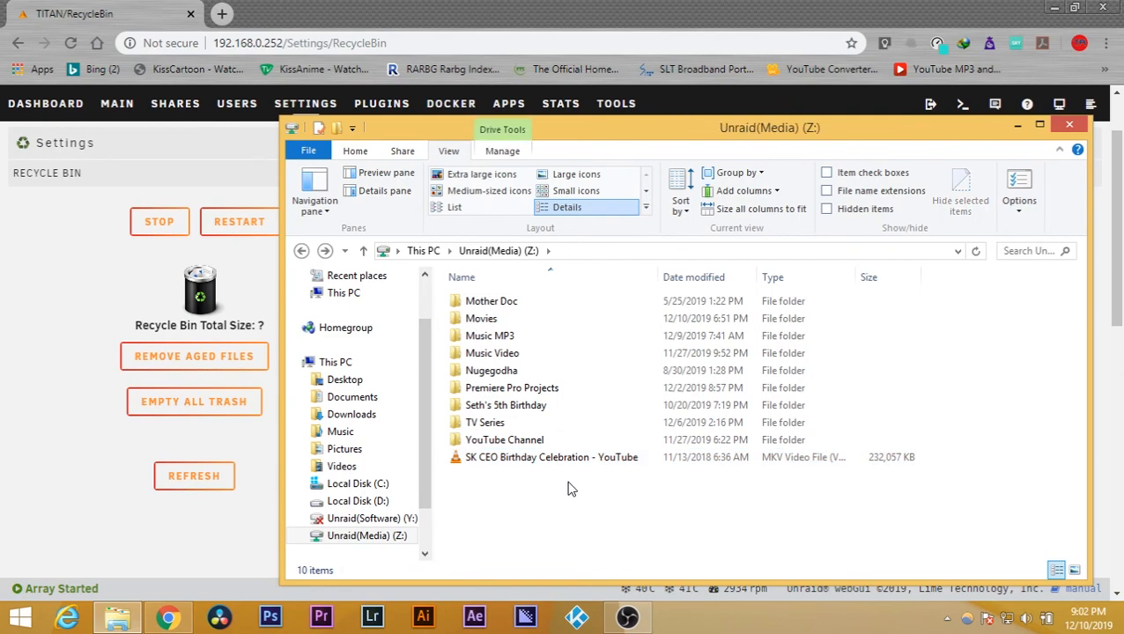
left_click(1064, 123)
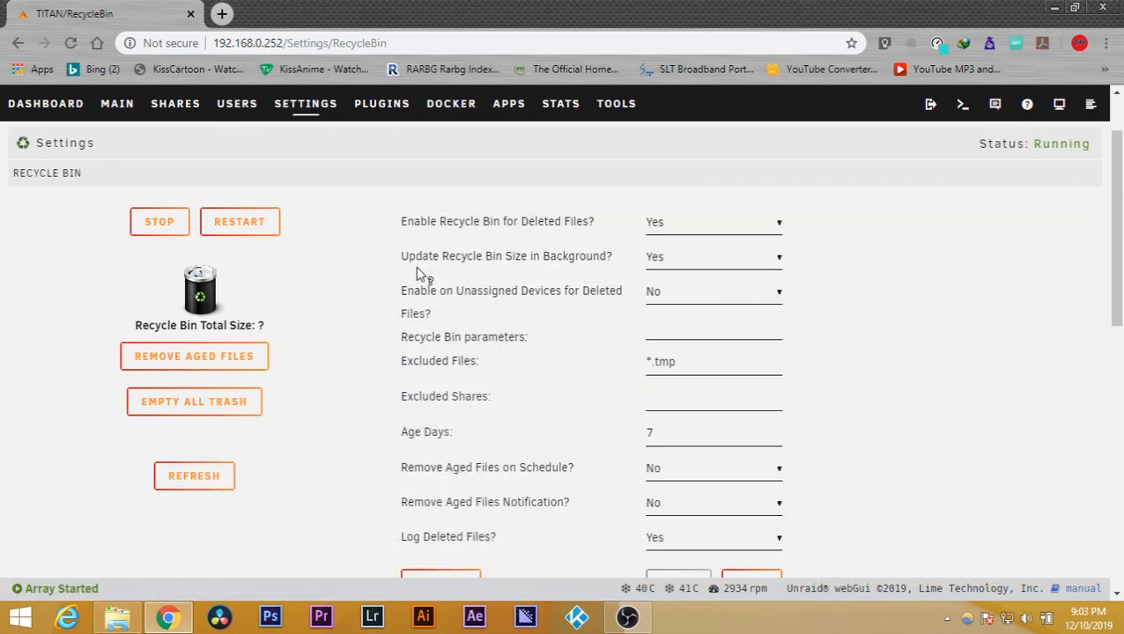
scroll("down", 3)
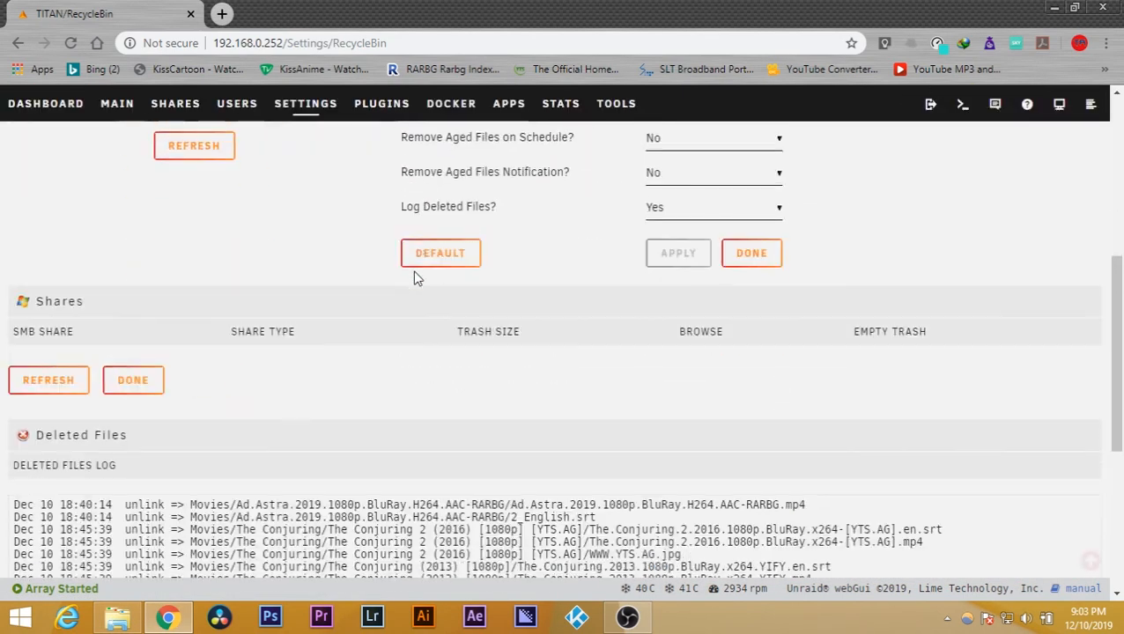